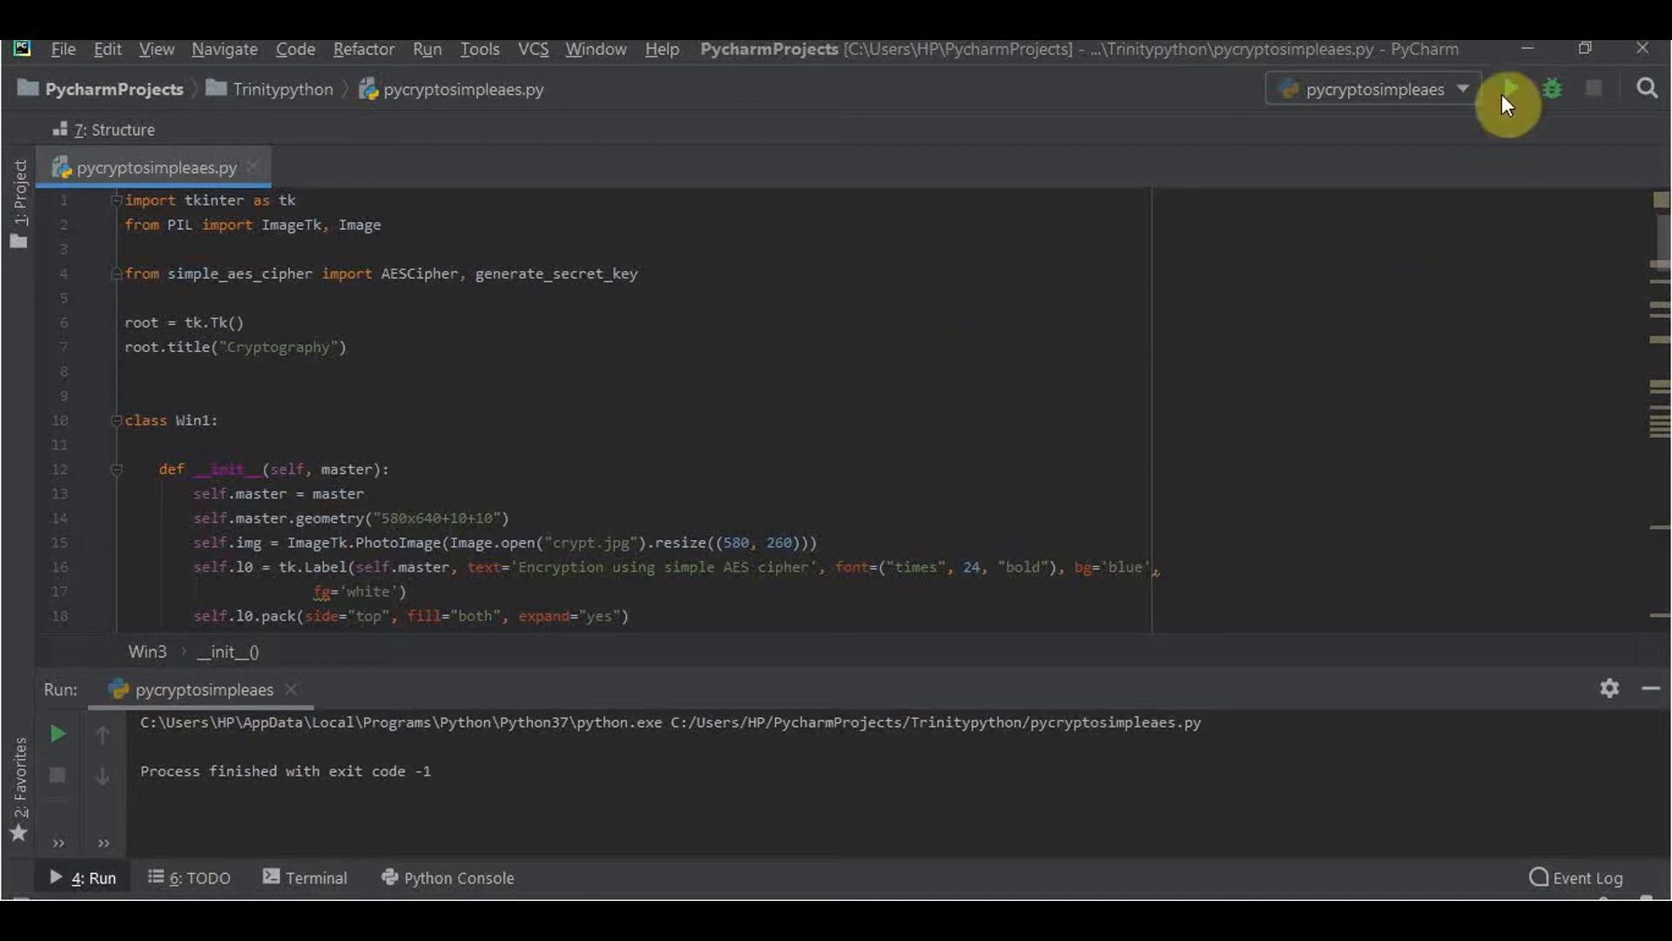
Step: Run pycryptosimpleaes.py from the toolbar so the Cryptography window launches
{"action": "left_click", "coordinate": [1508, 105]}
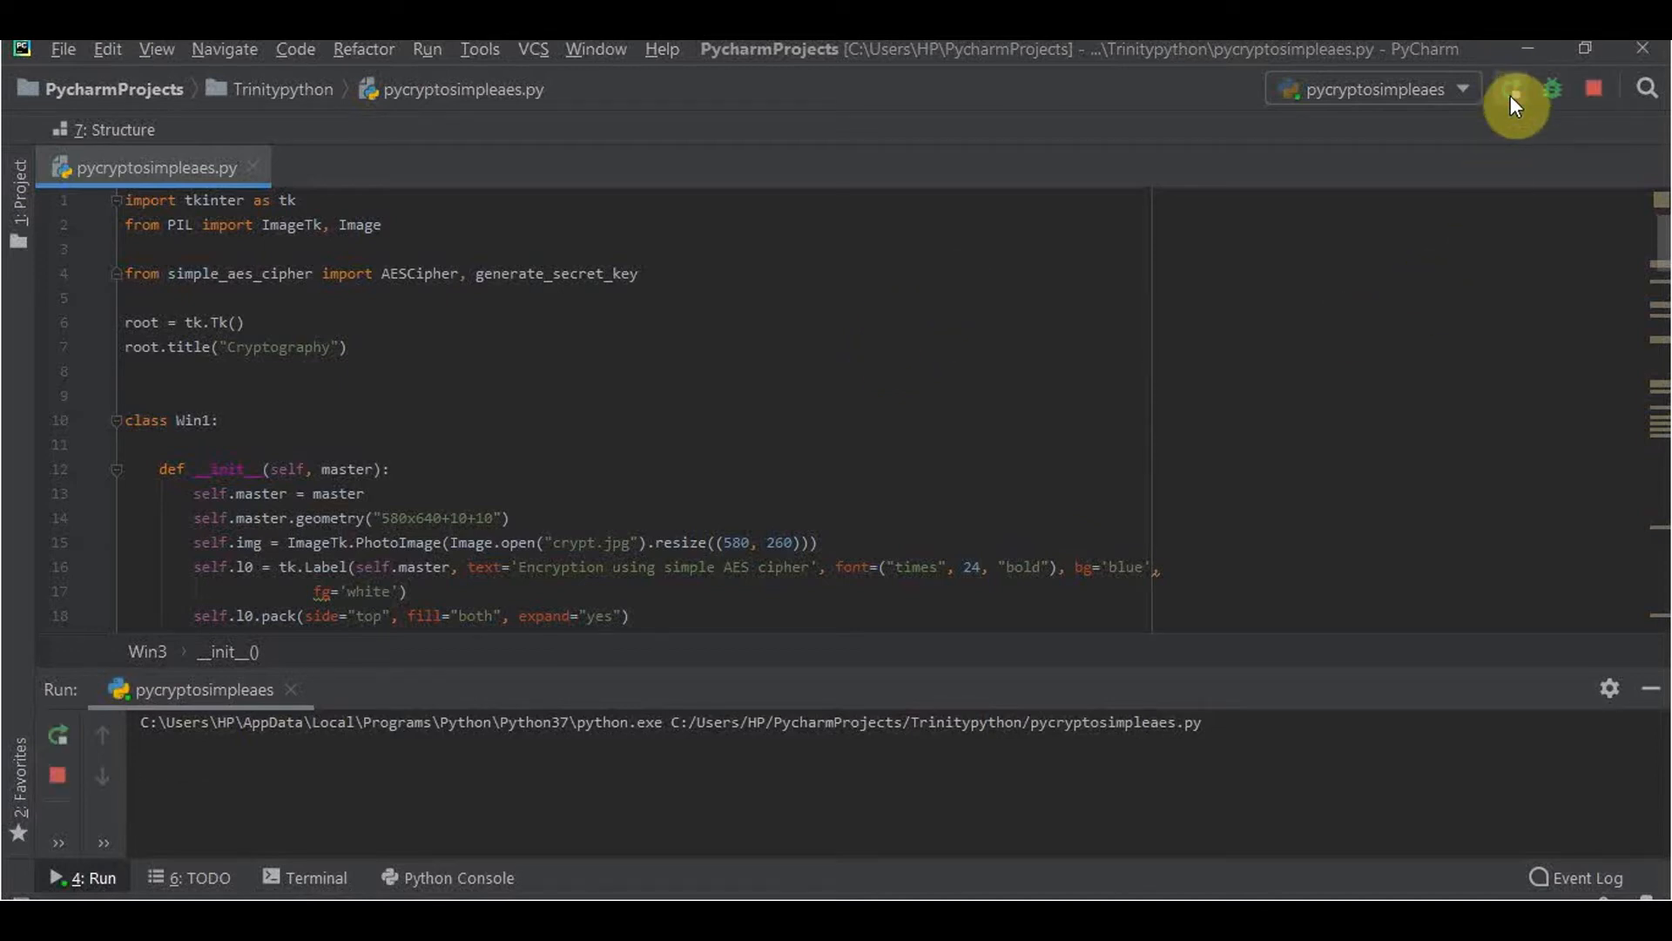
{"action": "left_click", "coordinate": [1510, 89]}
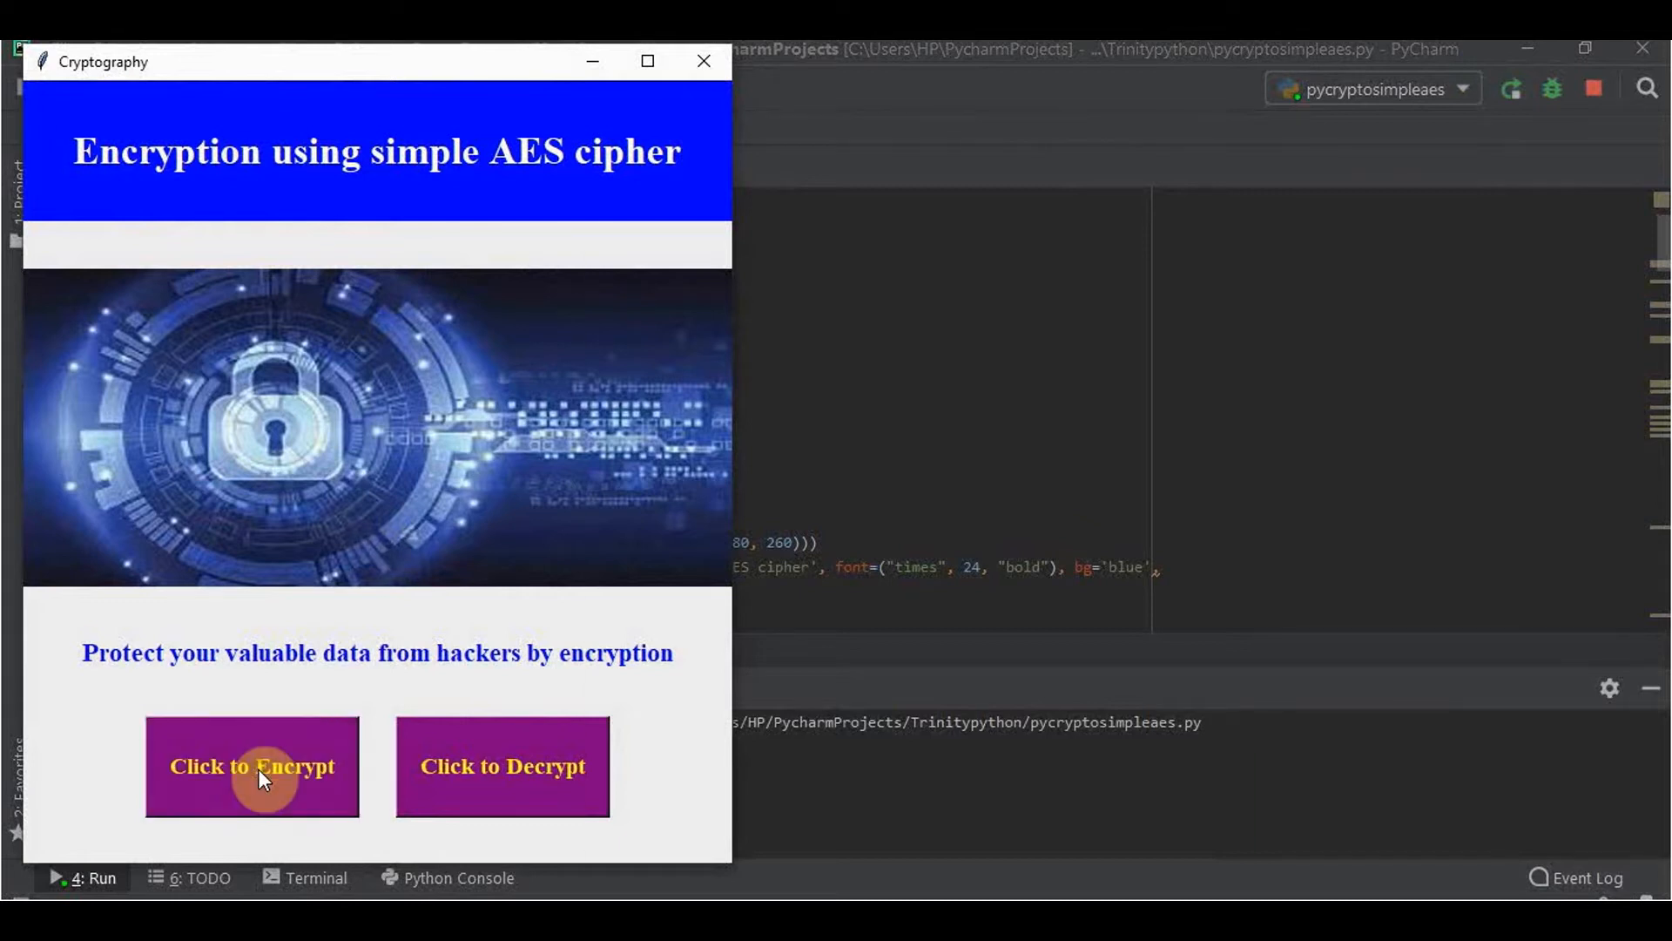
Step: In the Encrypt window, enter the multi-line message about Python being an interesting language used for web development, GUI and machine learning
{"action": "left_click", "coordinate": [252, 766]}
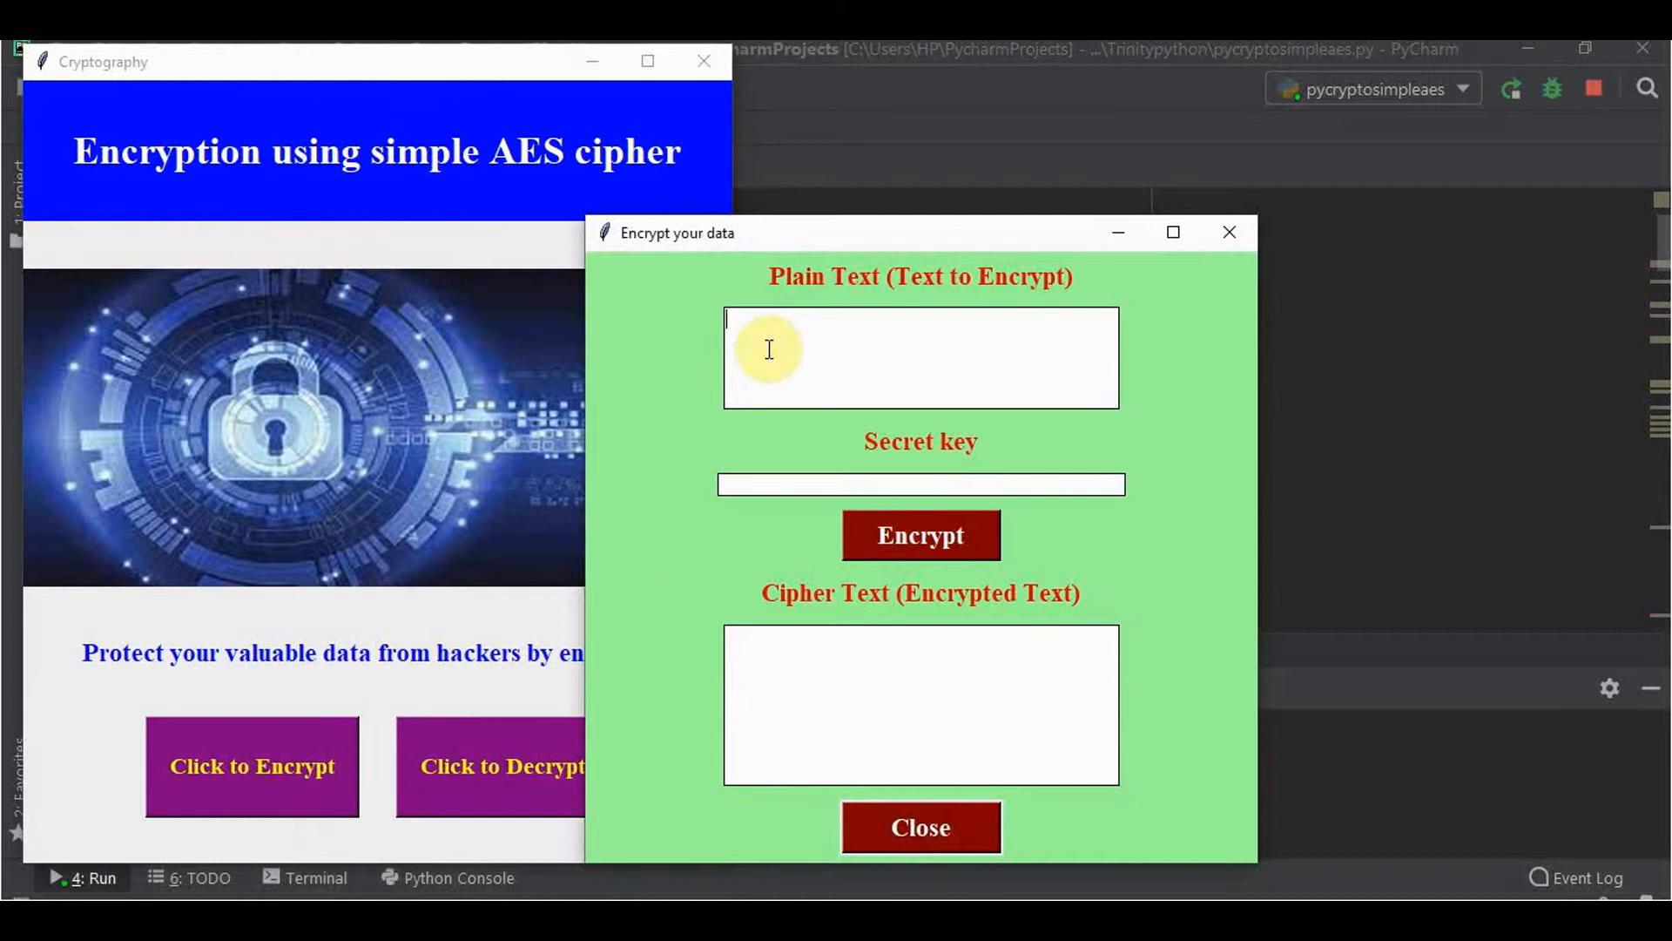
{"action": "type", "text": "E"}
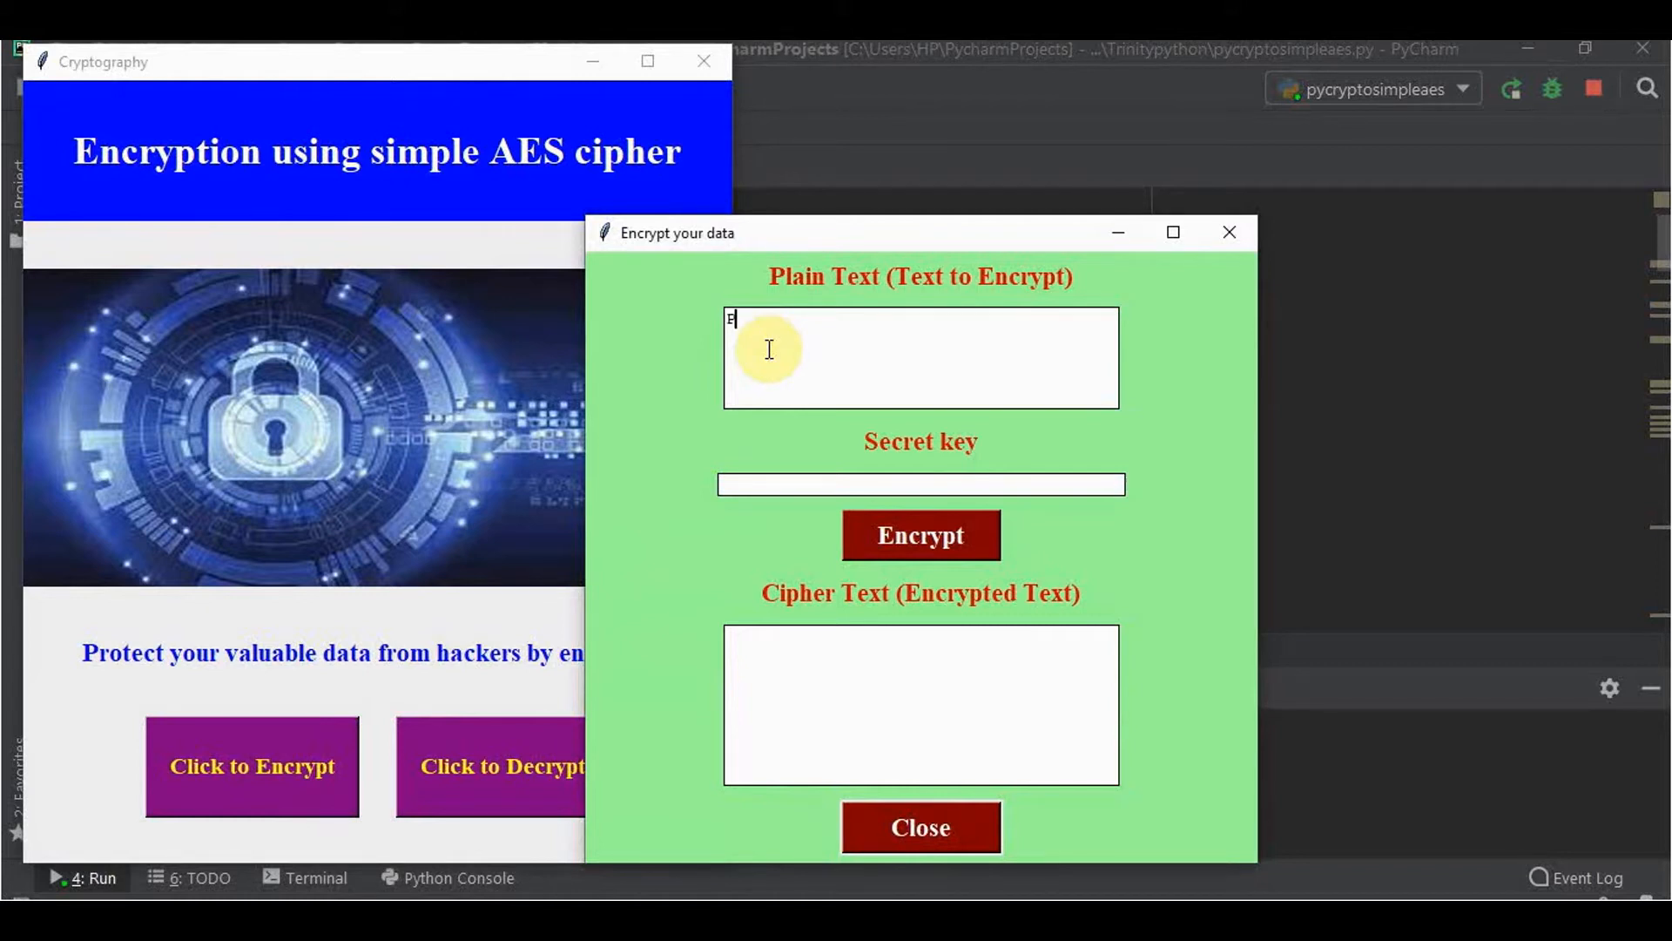
{"action": "type", "text": "ython"}
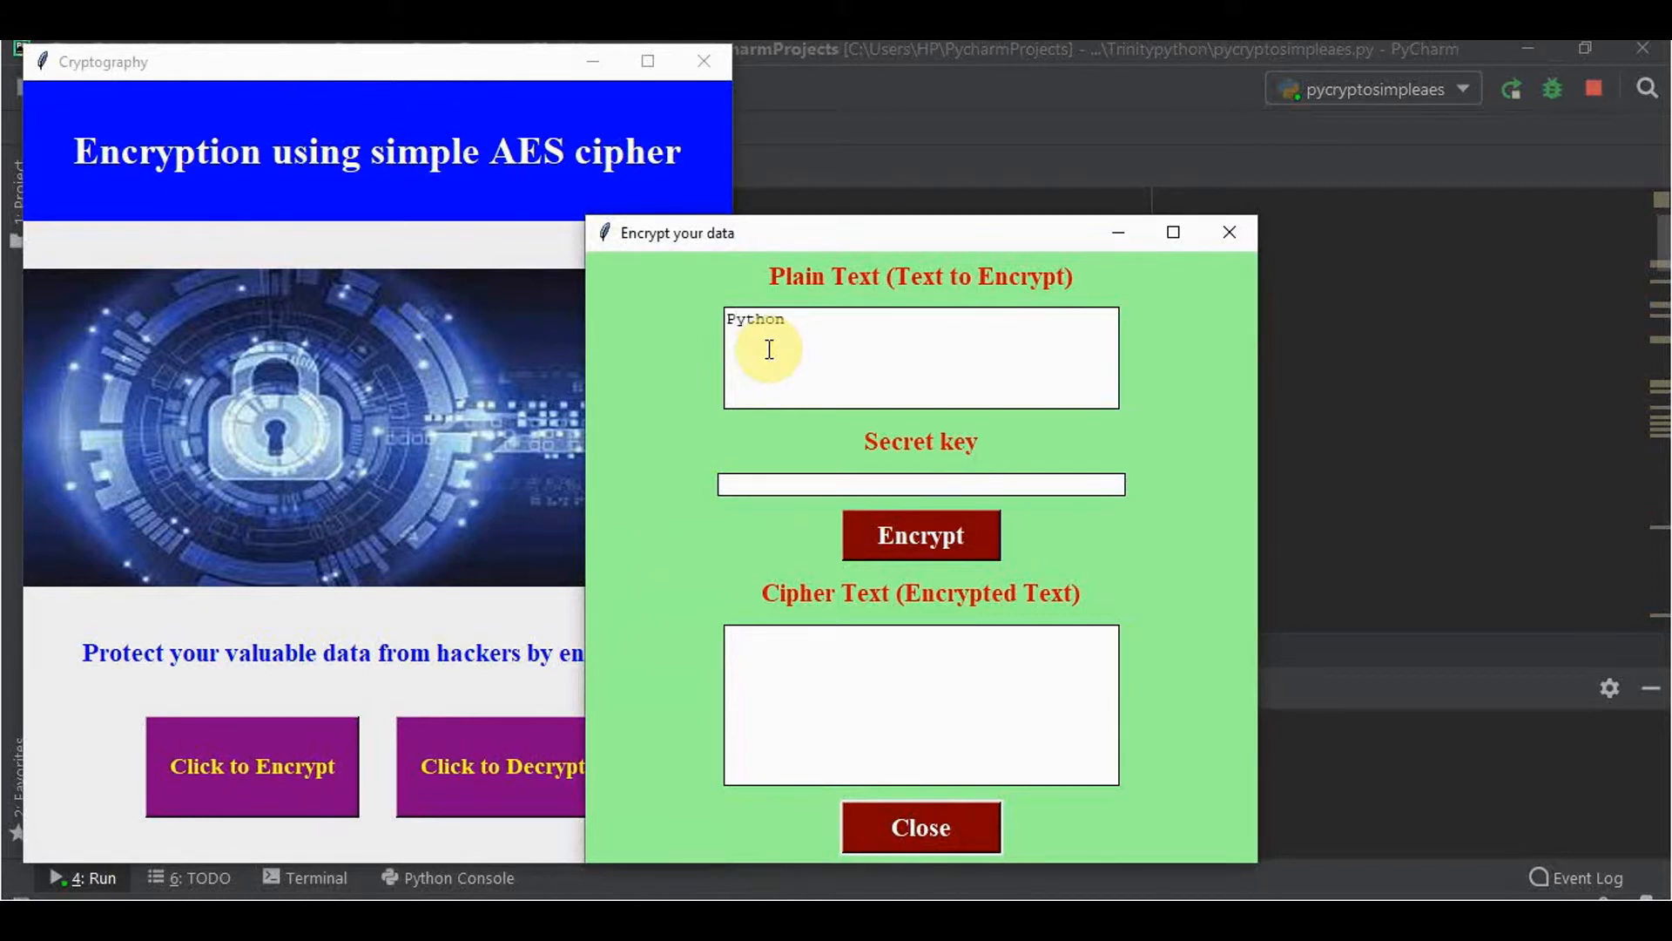
{"action": "type", "text": "is"}
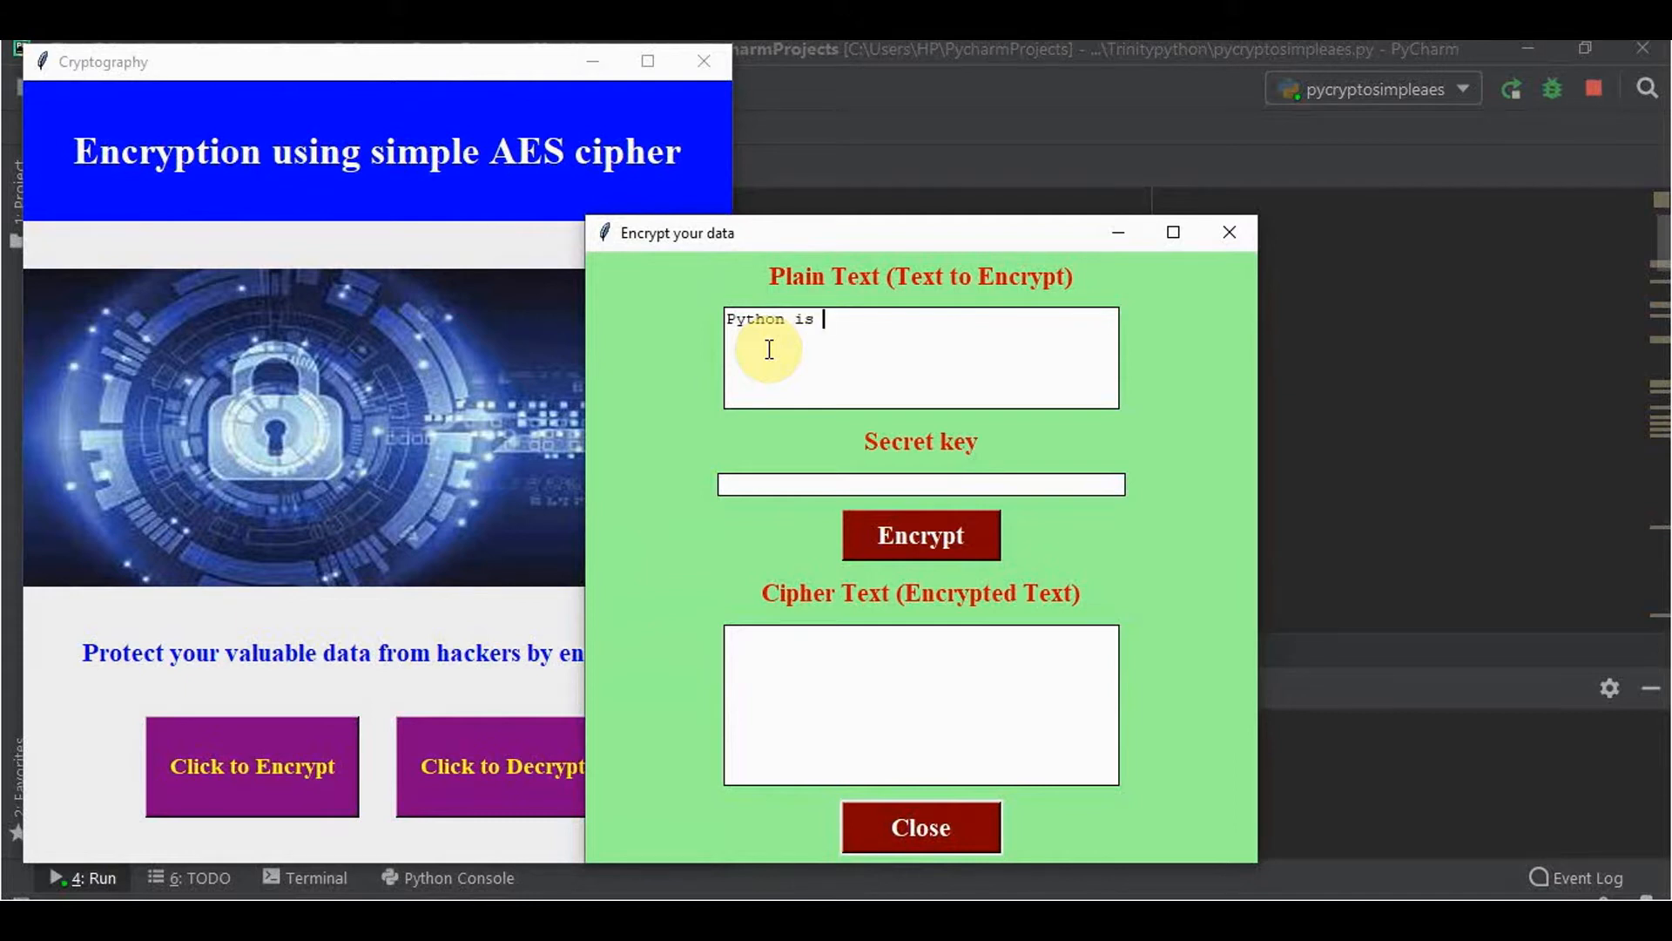
{"action": "type", "text": "interest"}
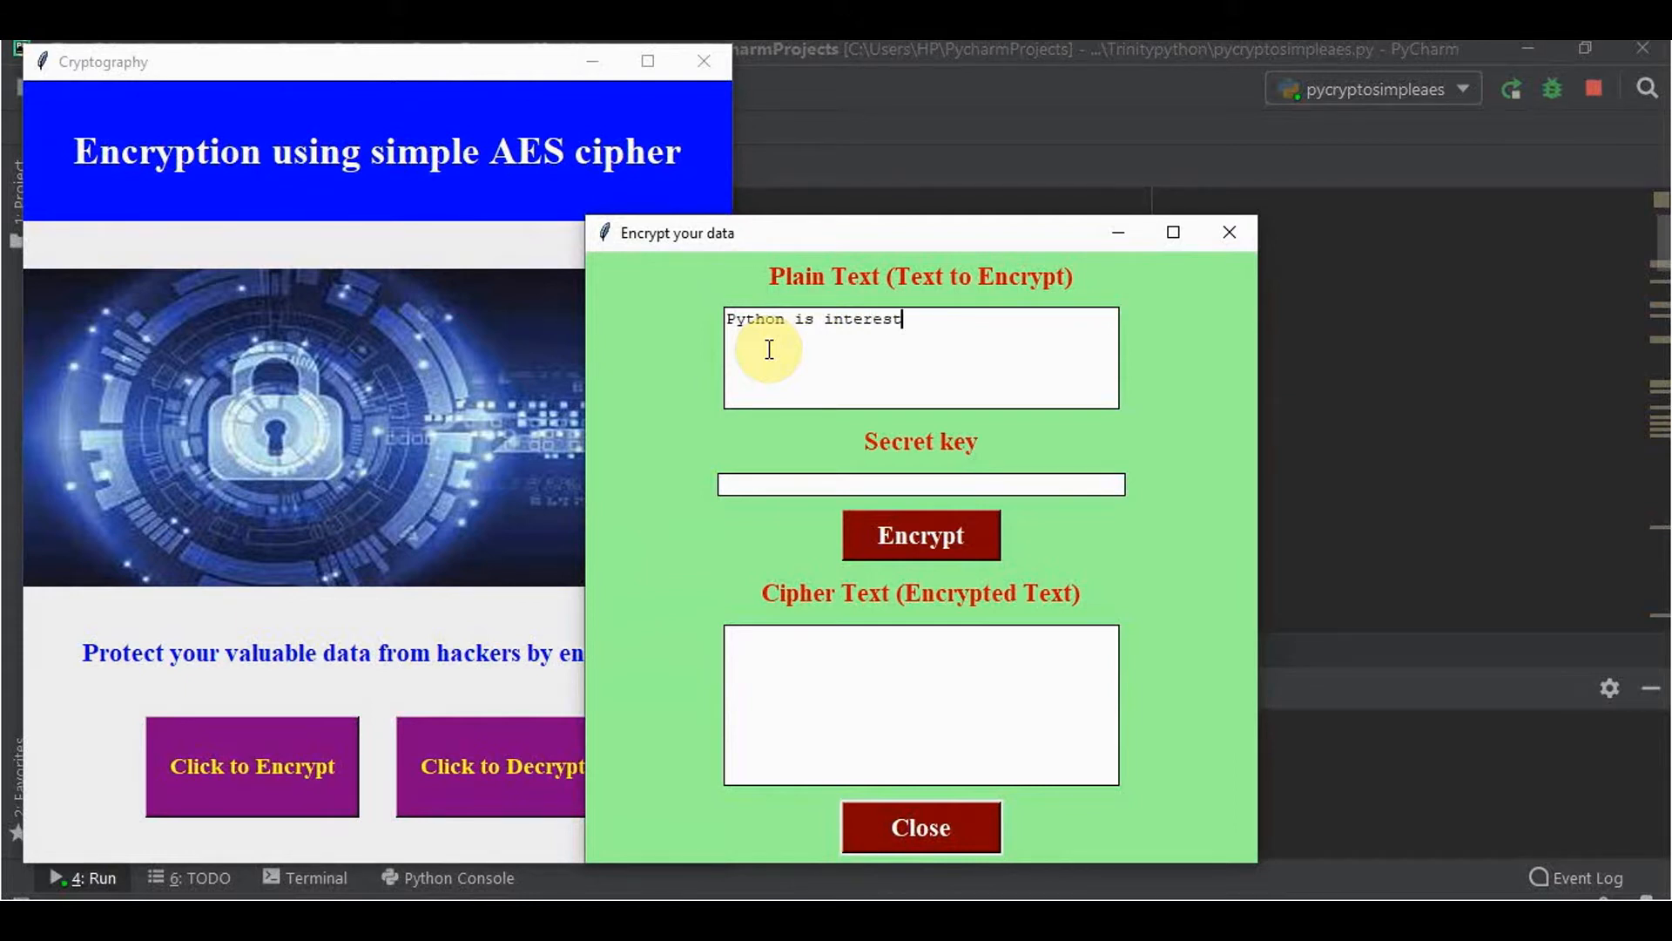
{"action": "type", "text": "ing 1"}
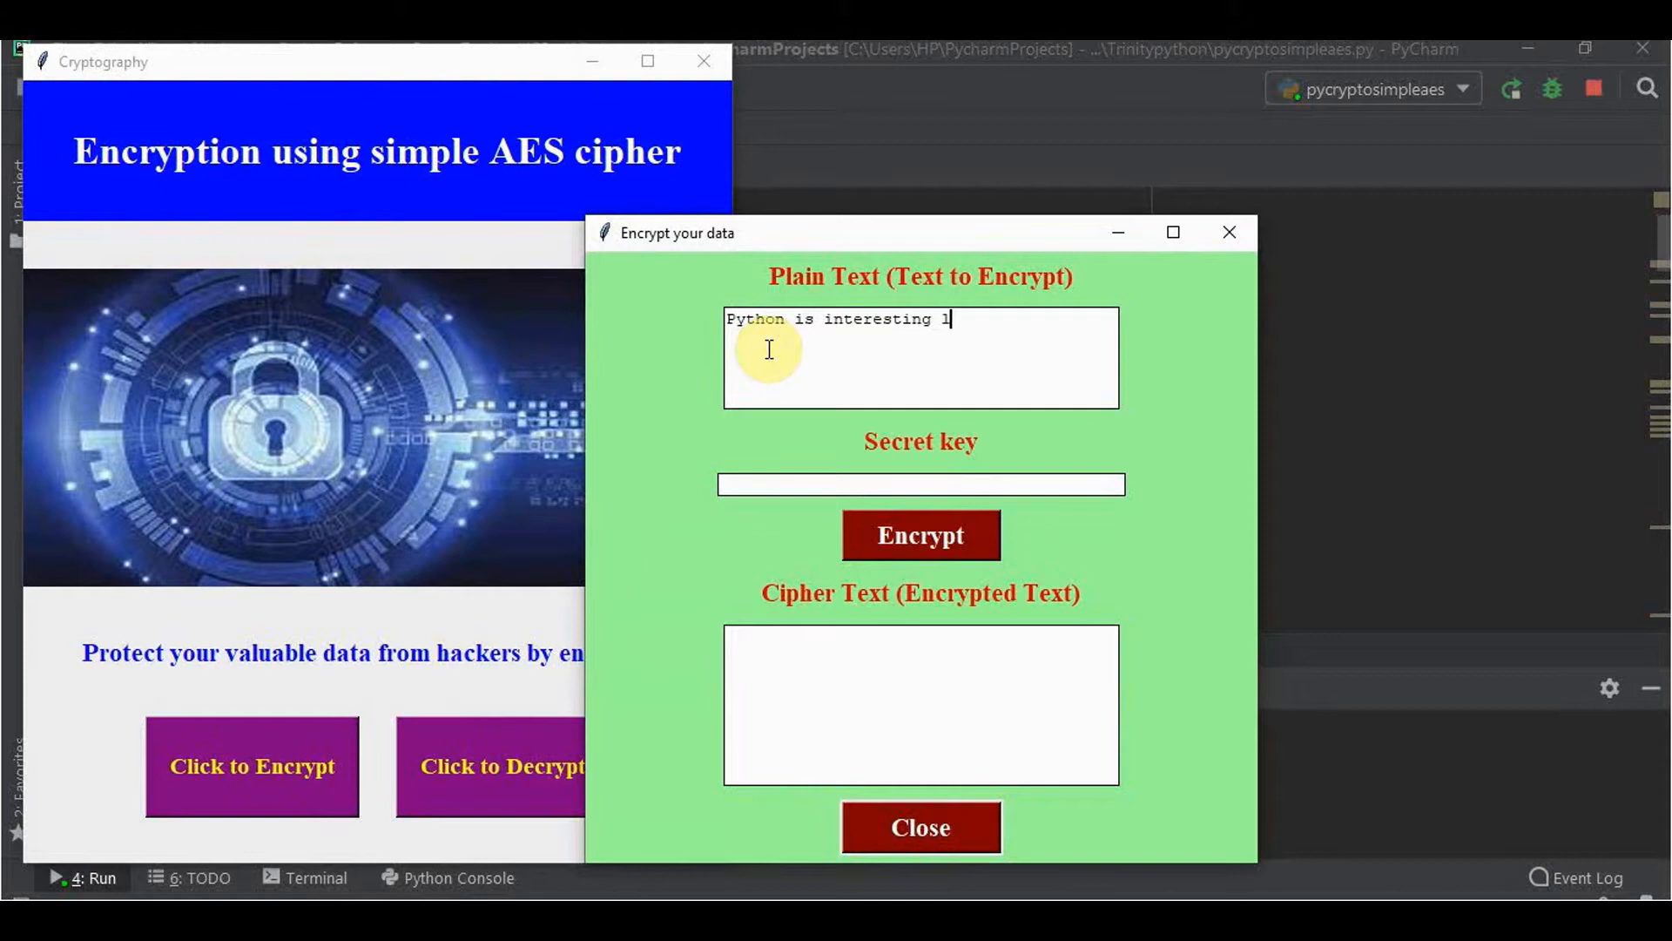
{"action": "type", "text": "anguage"}
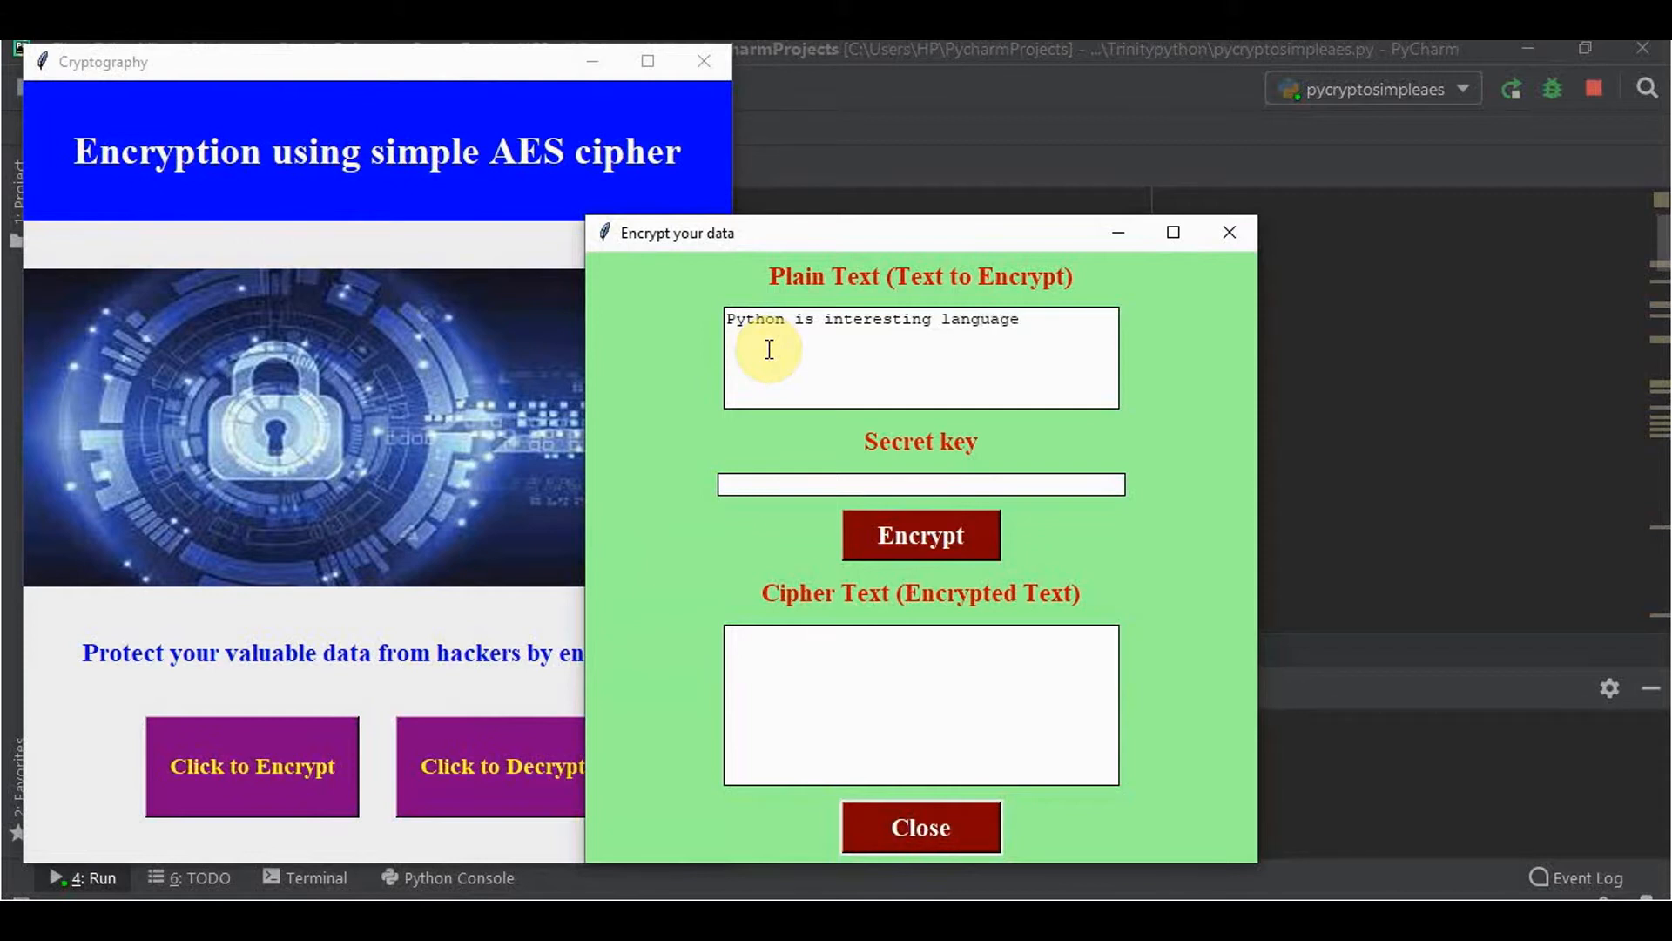
{"action": "type", "text": "Its easy to learn and use"}
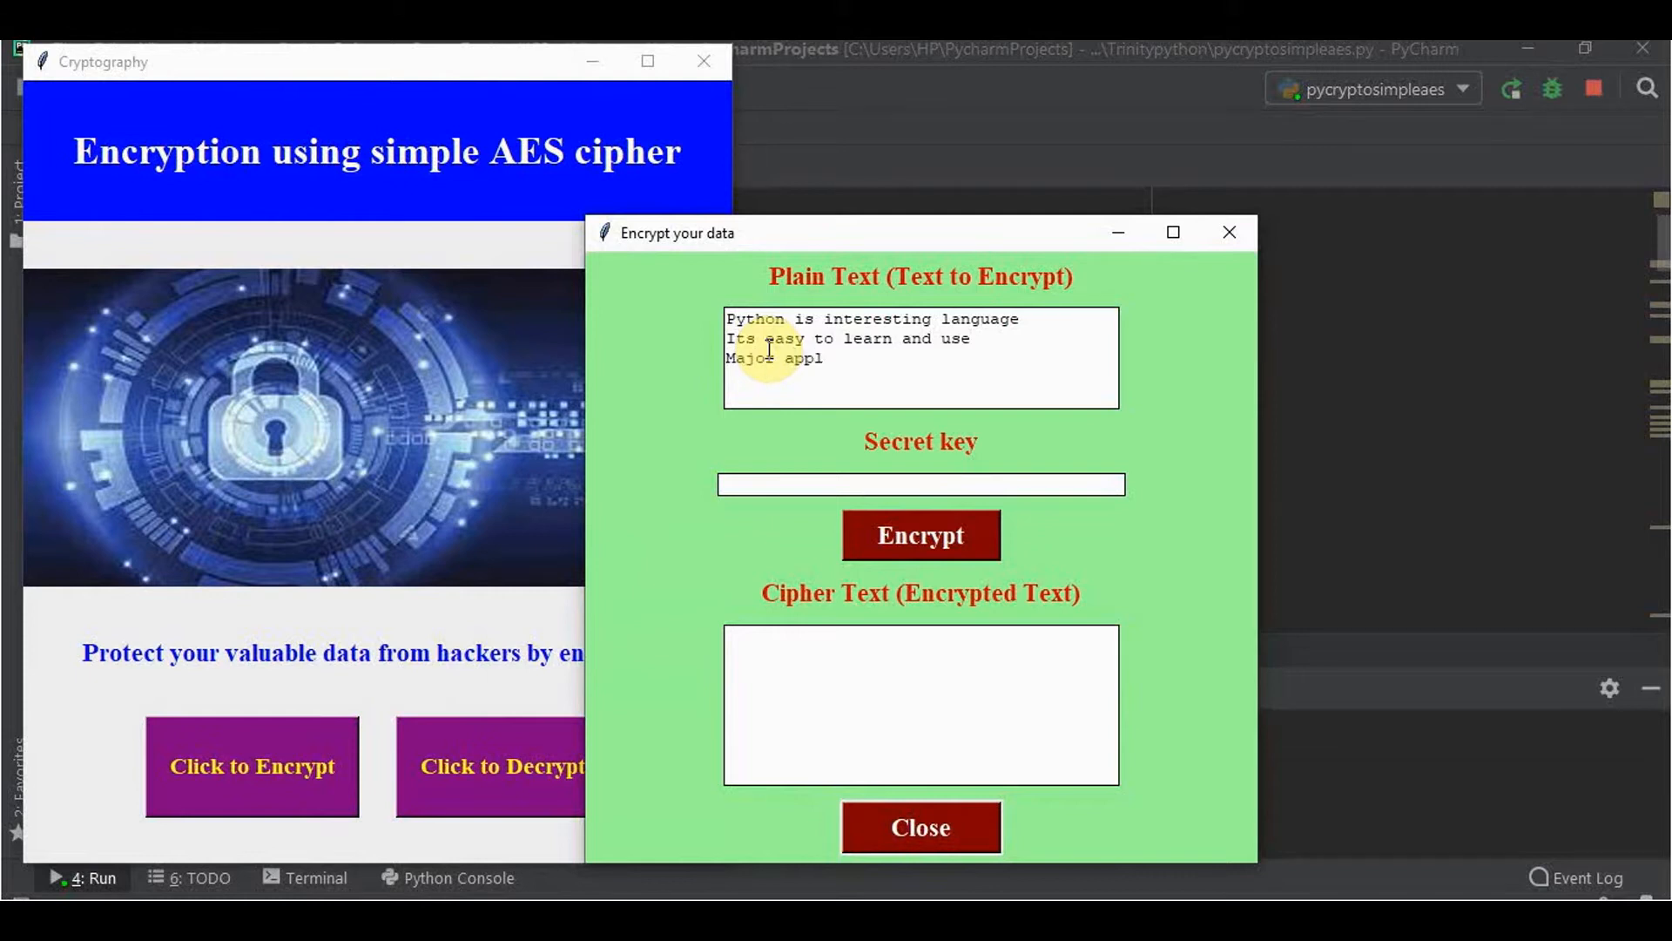
{"action": "type", "text": "ications"}
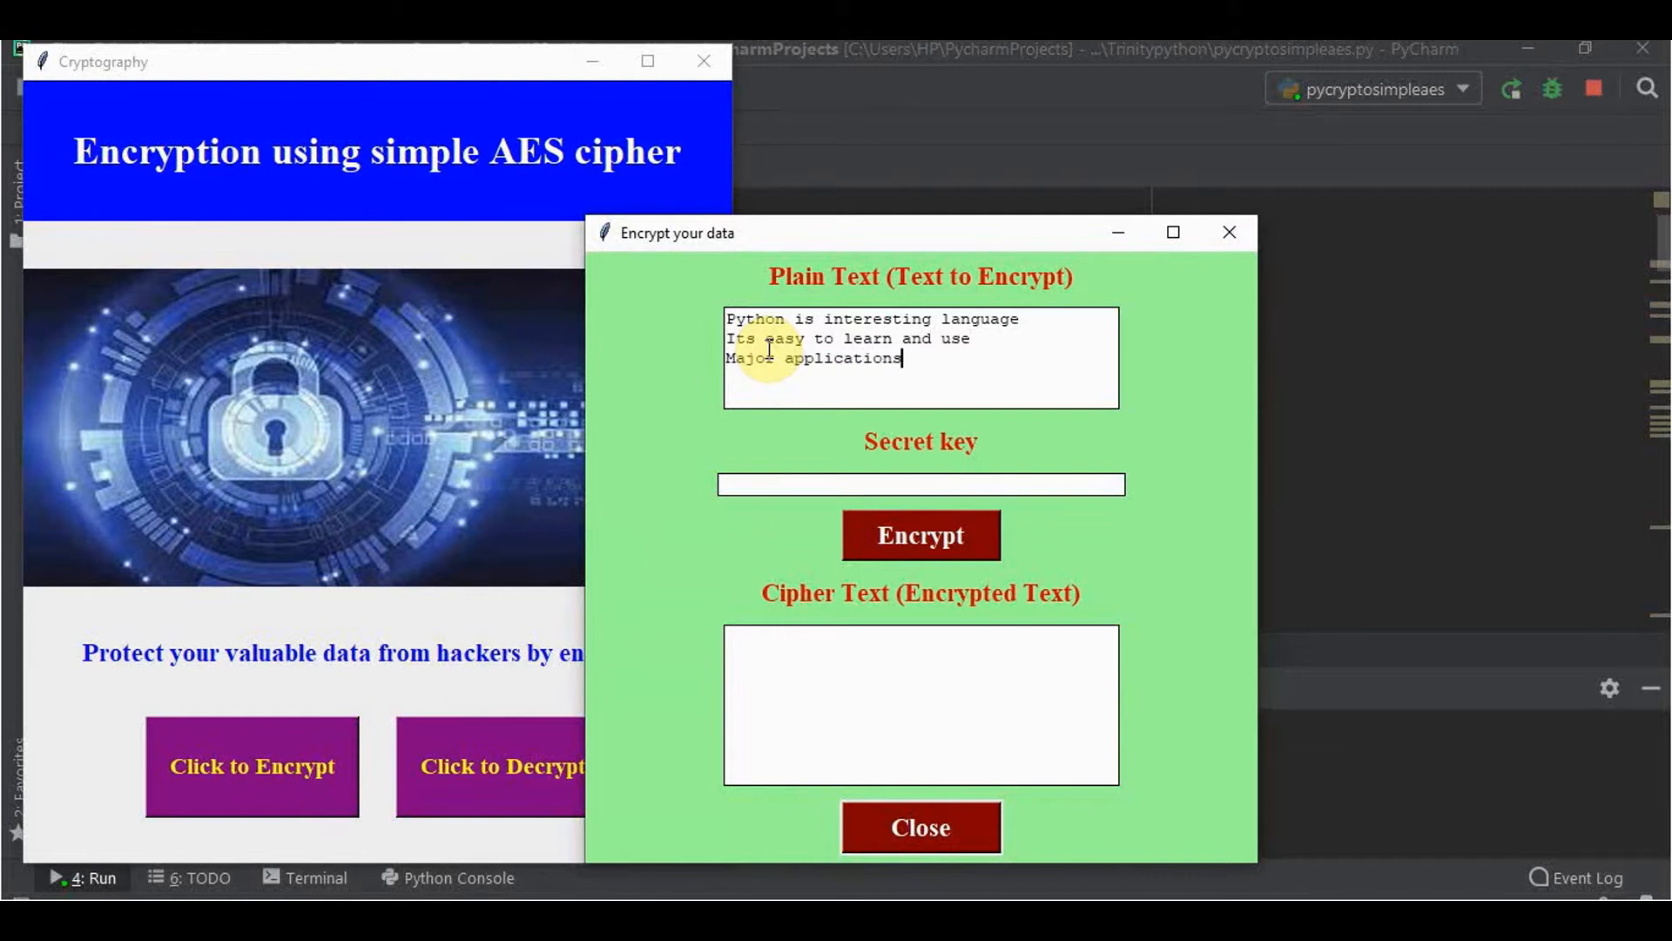
{"action": "type", "text": "-web and game"}
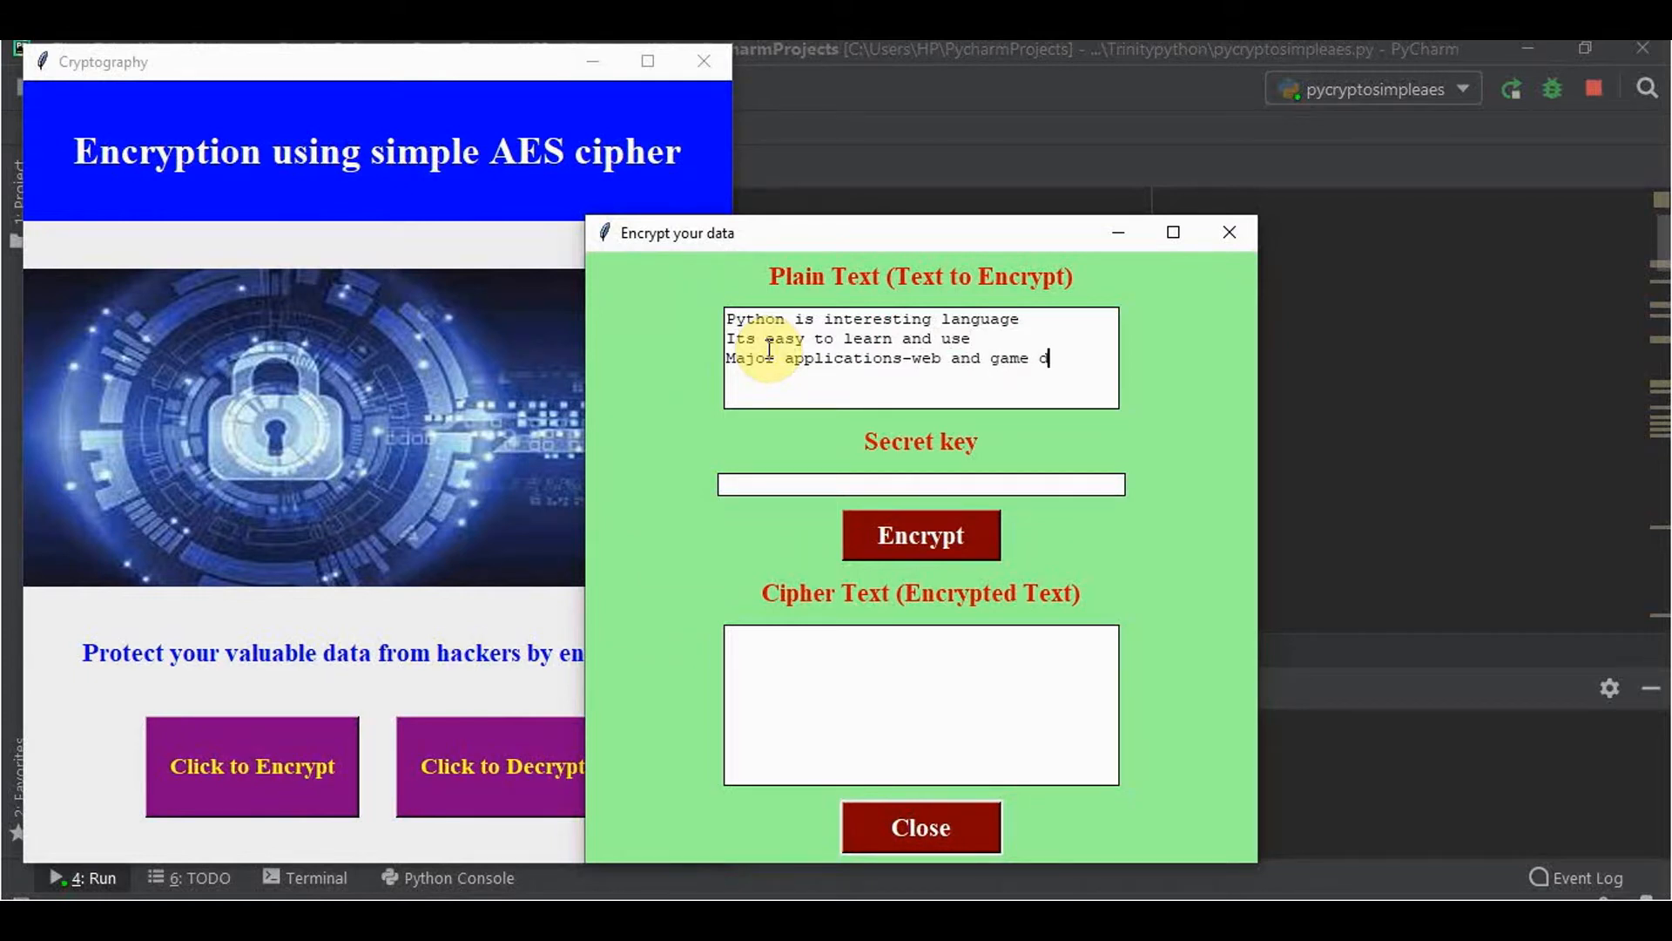
{"action": "type", "text": "development"}
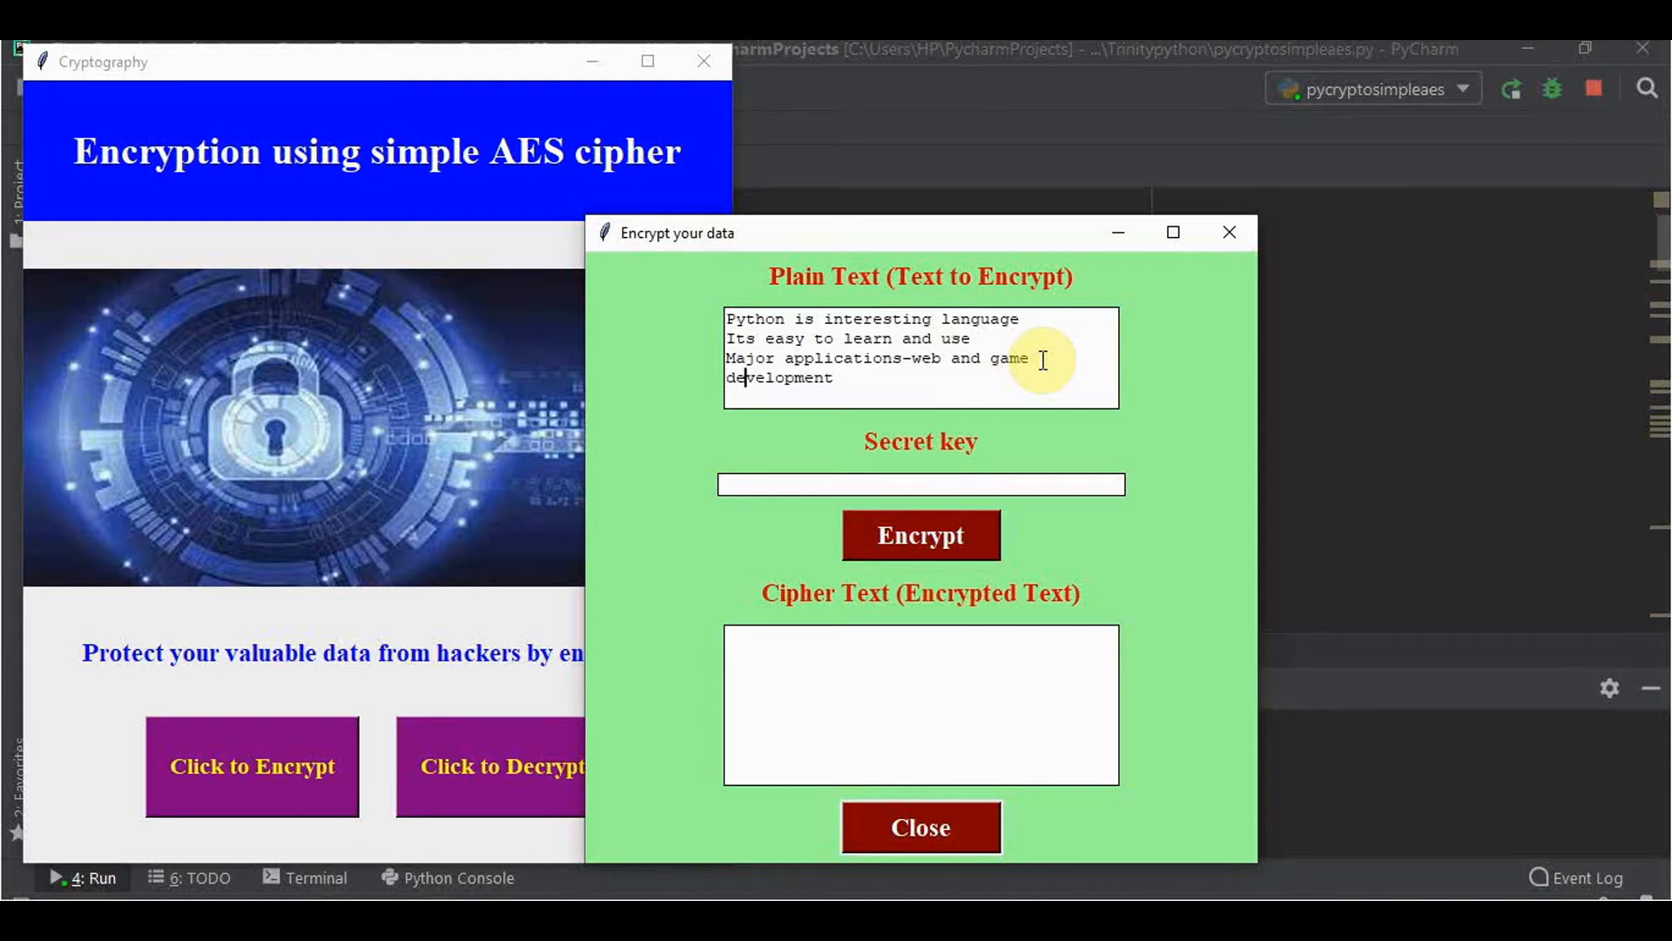
{"action": "type", "text": ","}
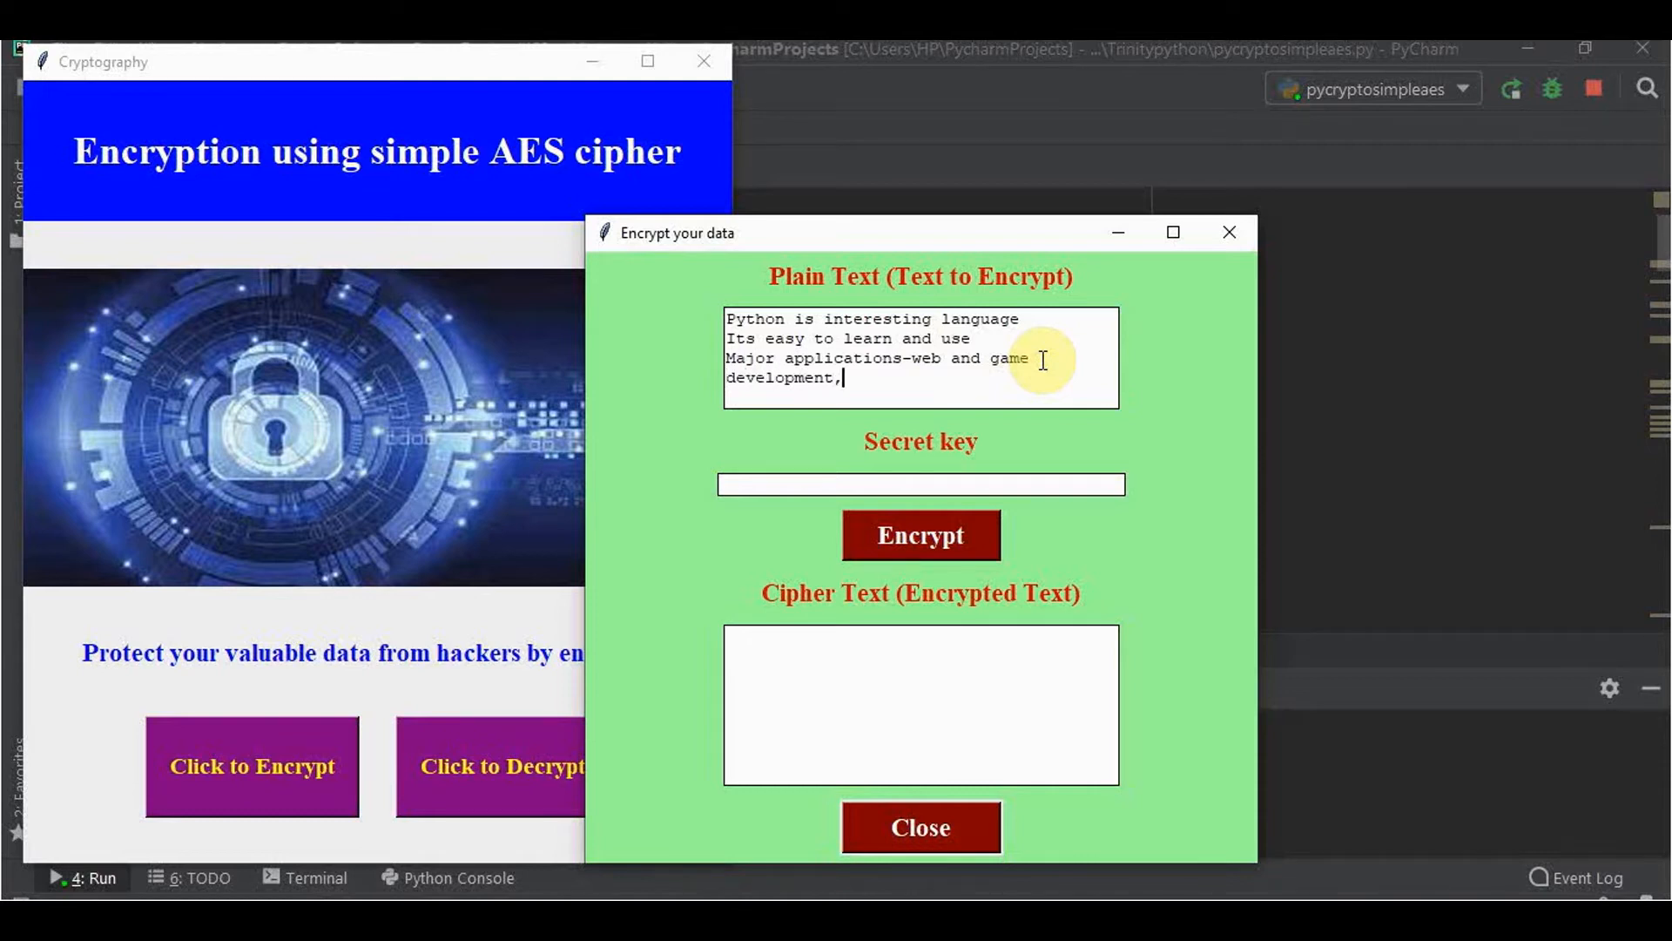
{"action": "type", "text": "GUI,AI and ma"}
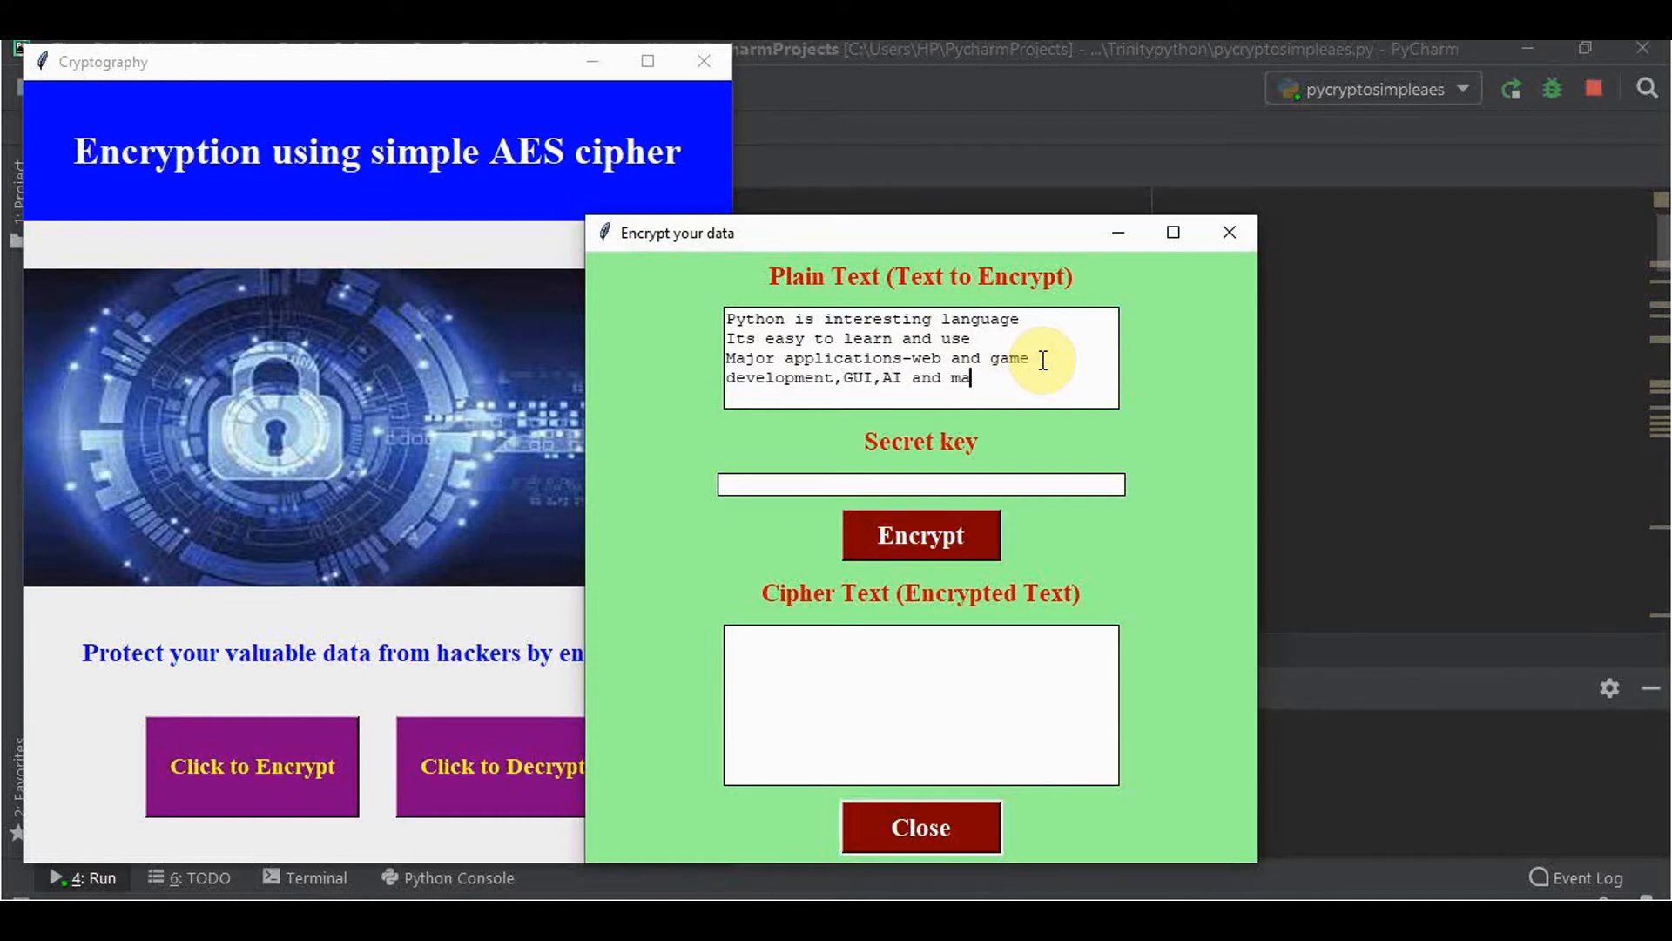
{"action": "type", "text": "chine le"}
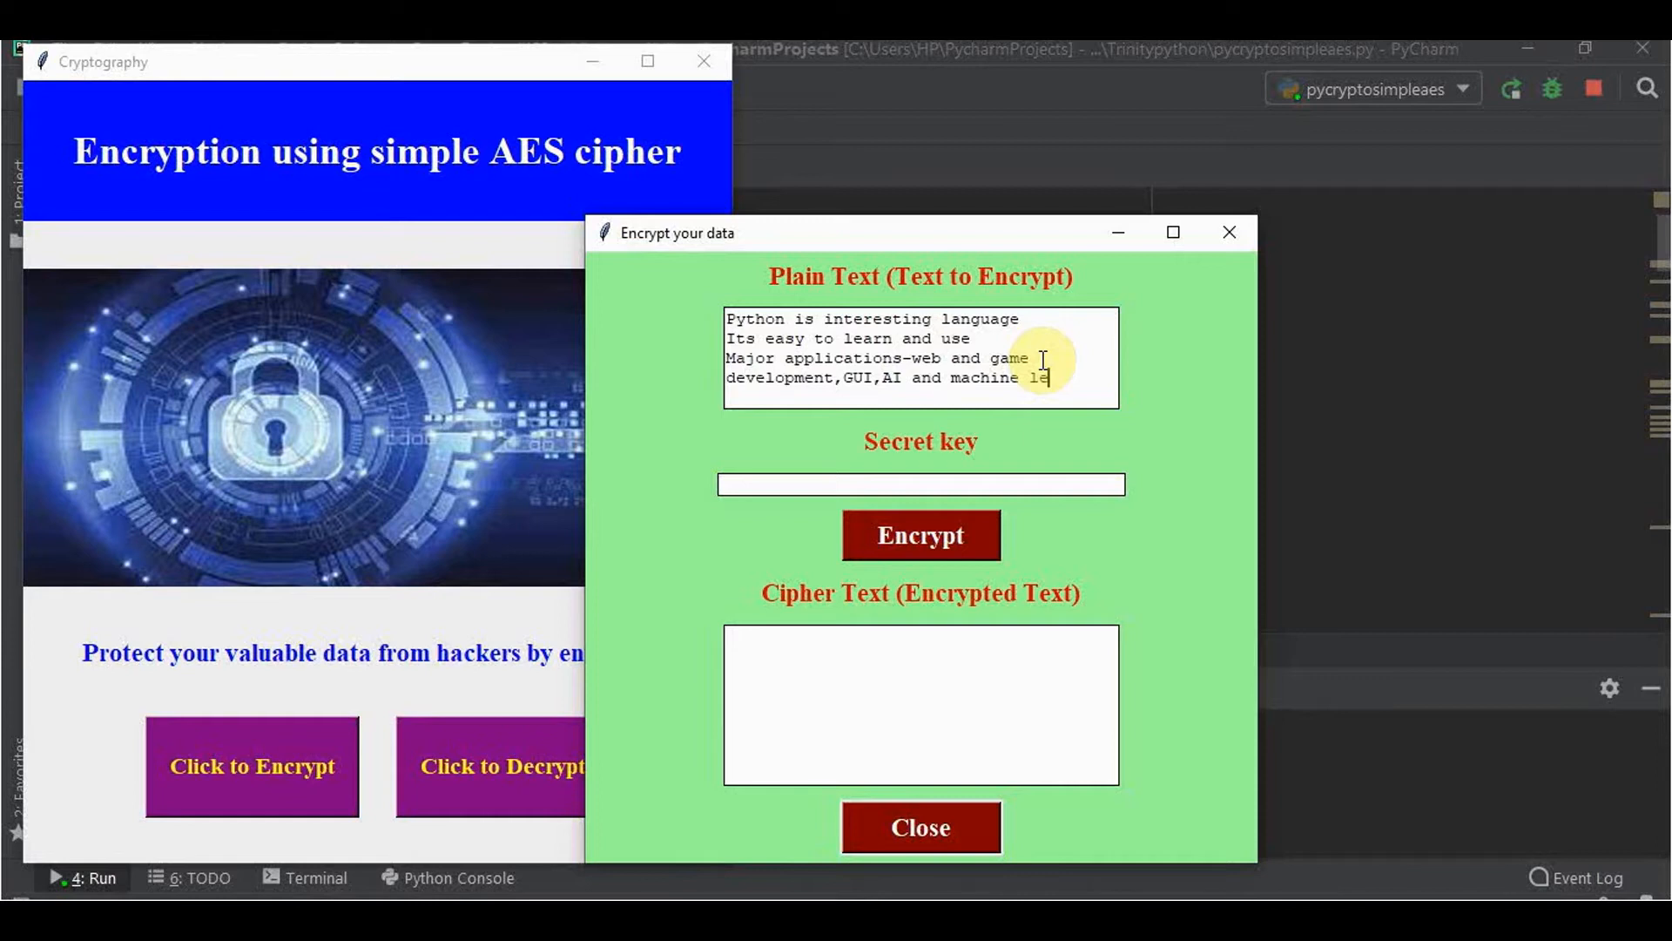
{"action": "type", "text": "arning"}
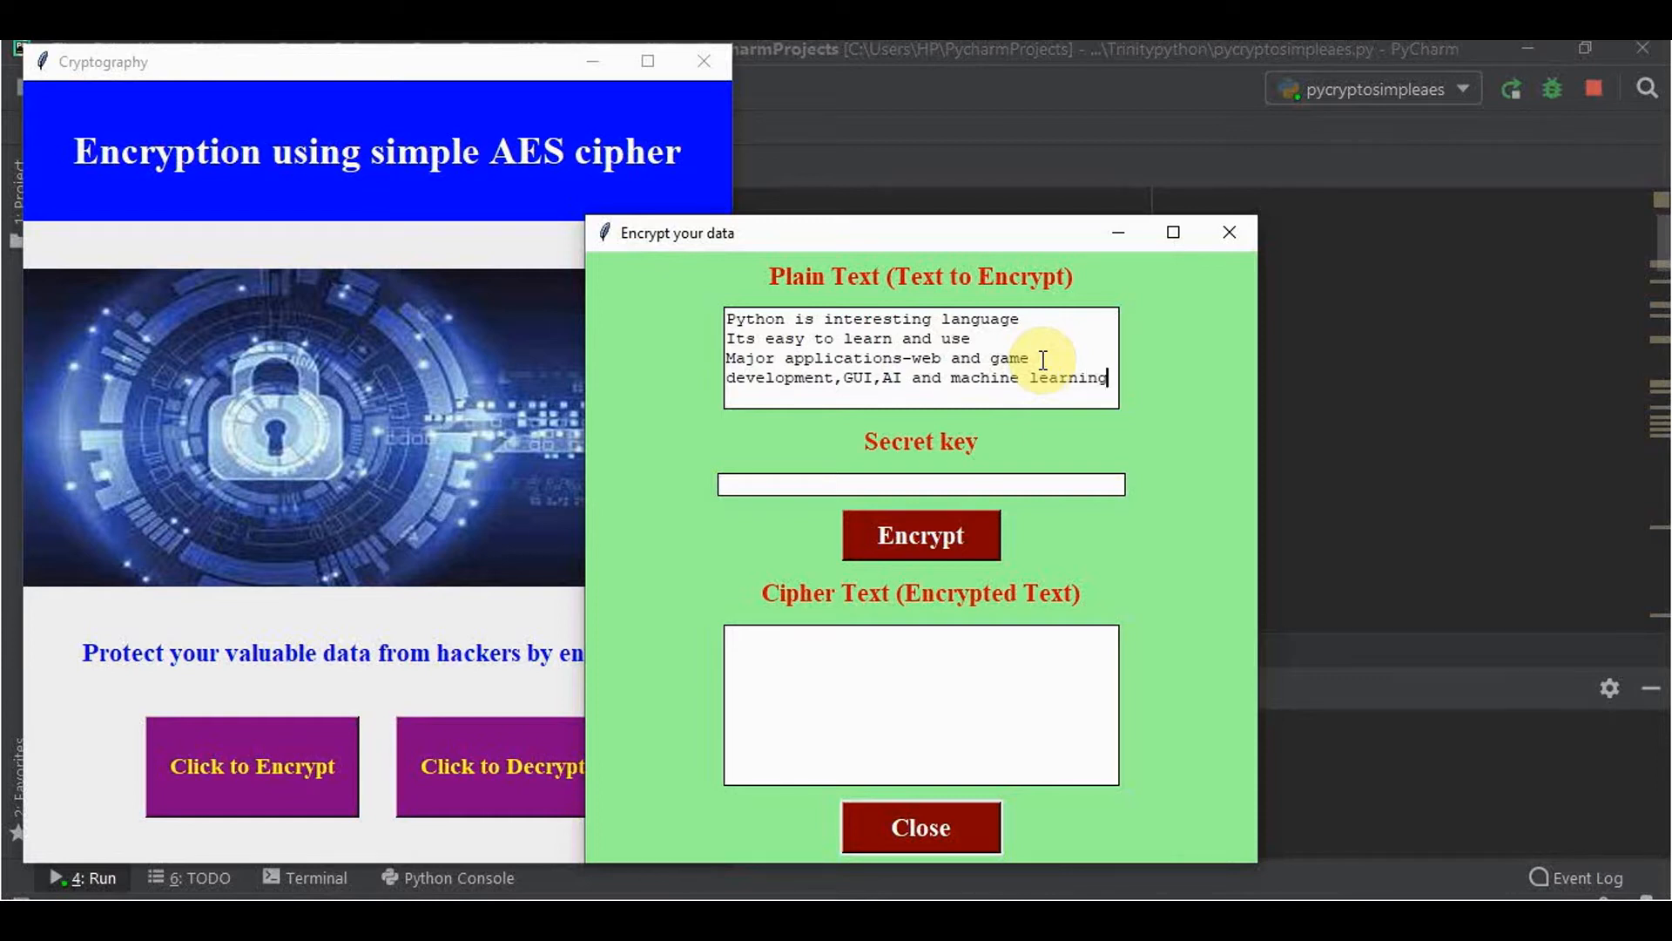
{"action": "mouse_move", "coordinate": [883, 480]}
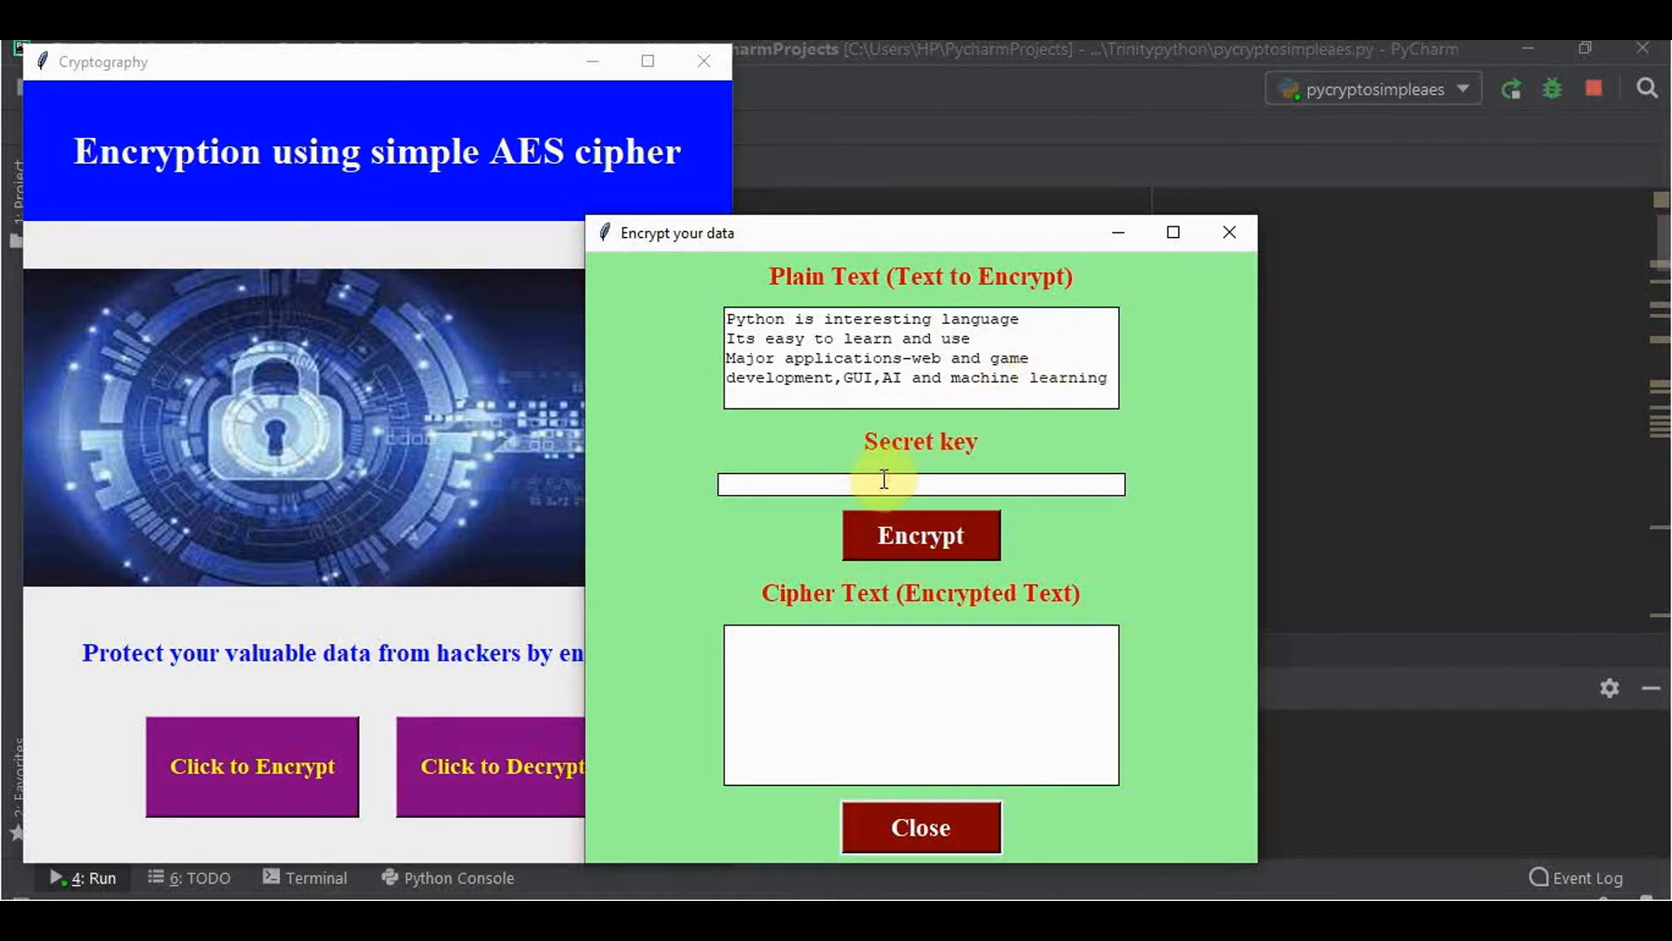
Step: Enter a masked secret key and encrypt the message, producing Base64-style cipher text
{"action": "left_click", "coordinate": [917, 483]}
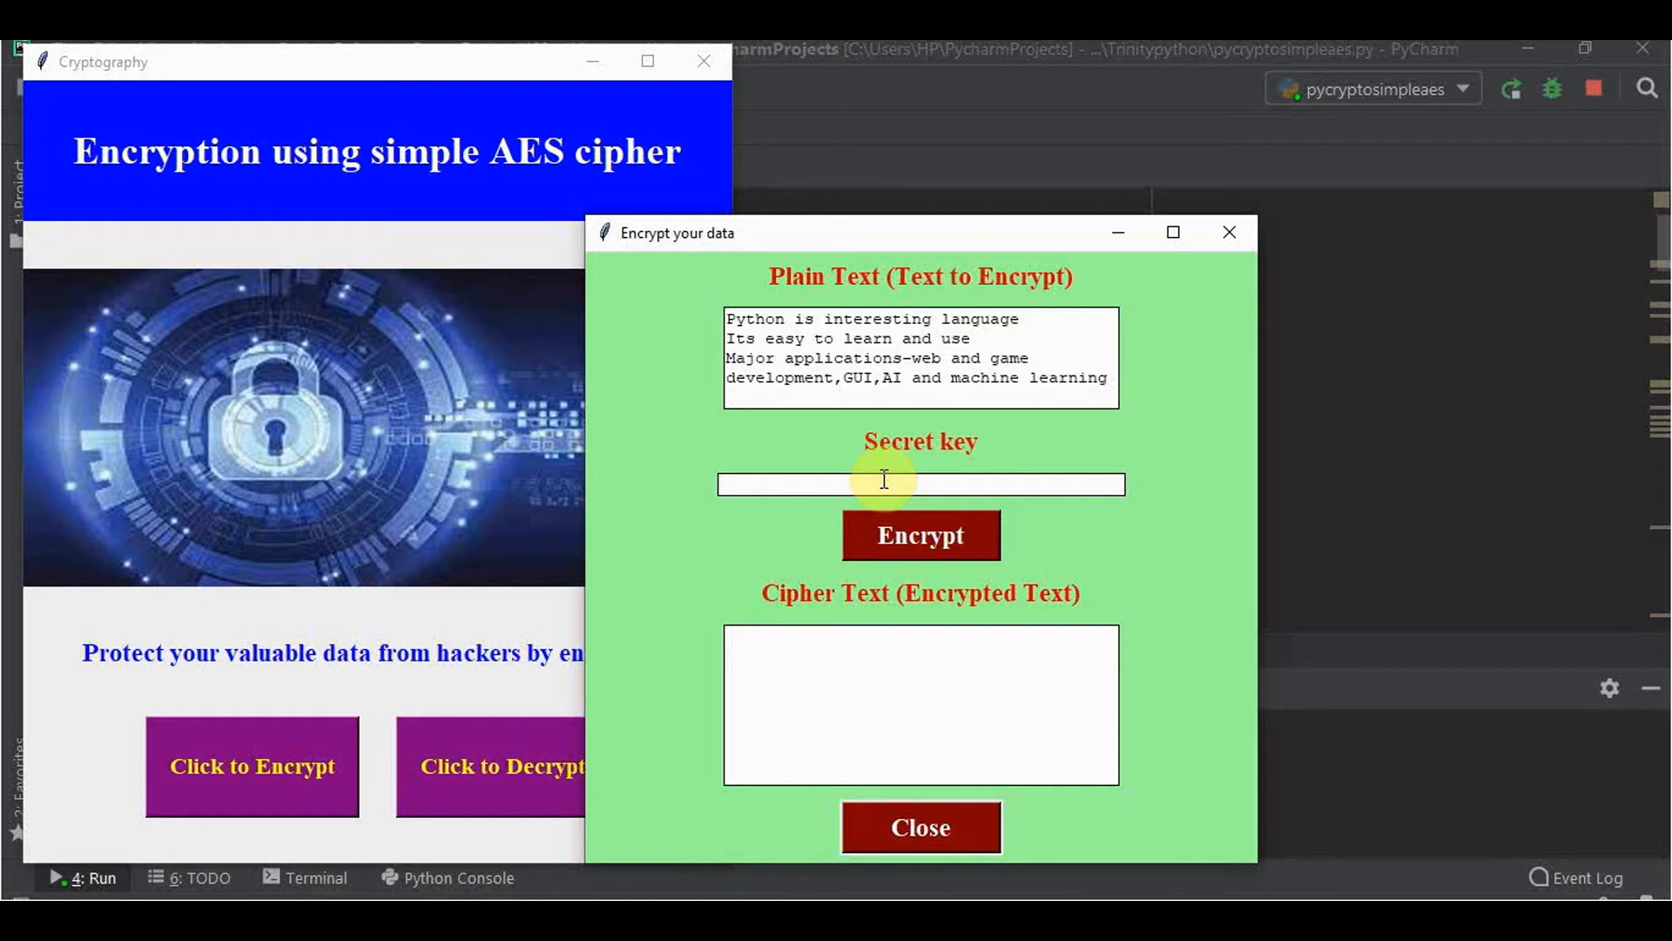
{"action": "left_click", "coordinate": [921, 483]}
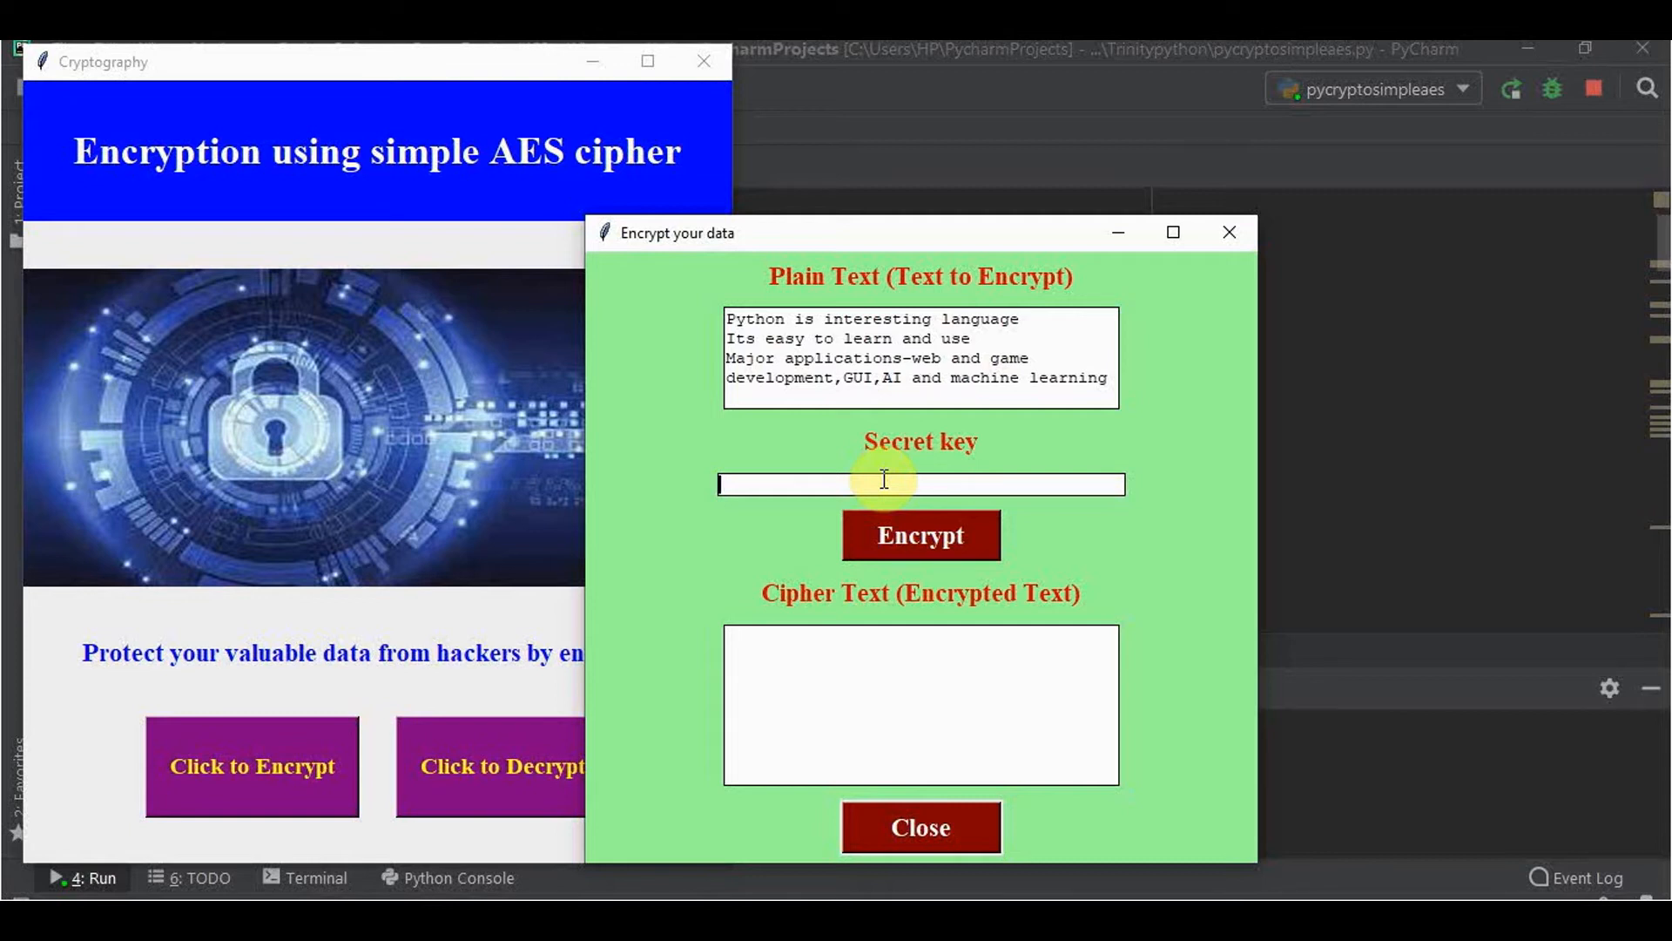
{"action": "type", "text": "*"}
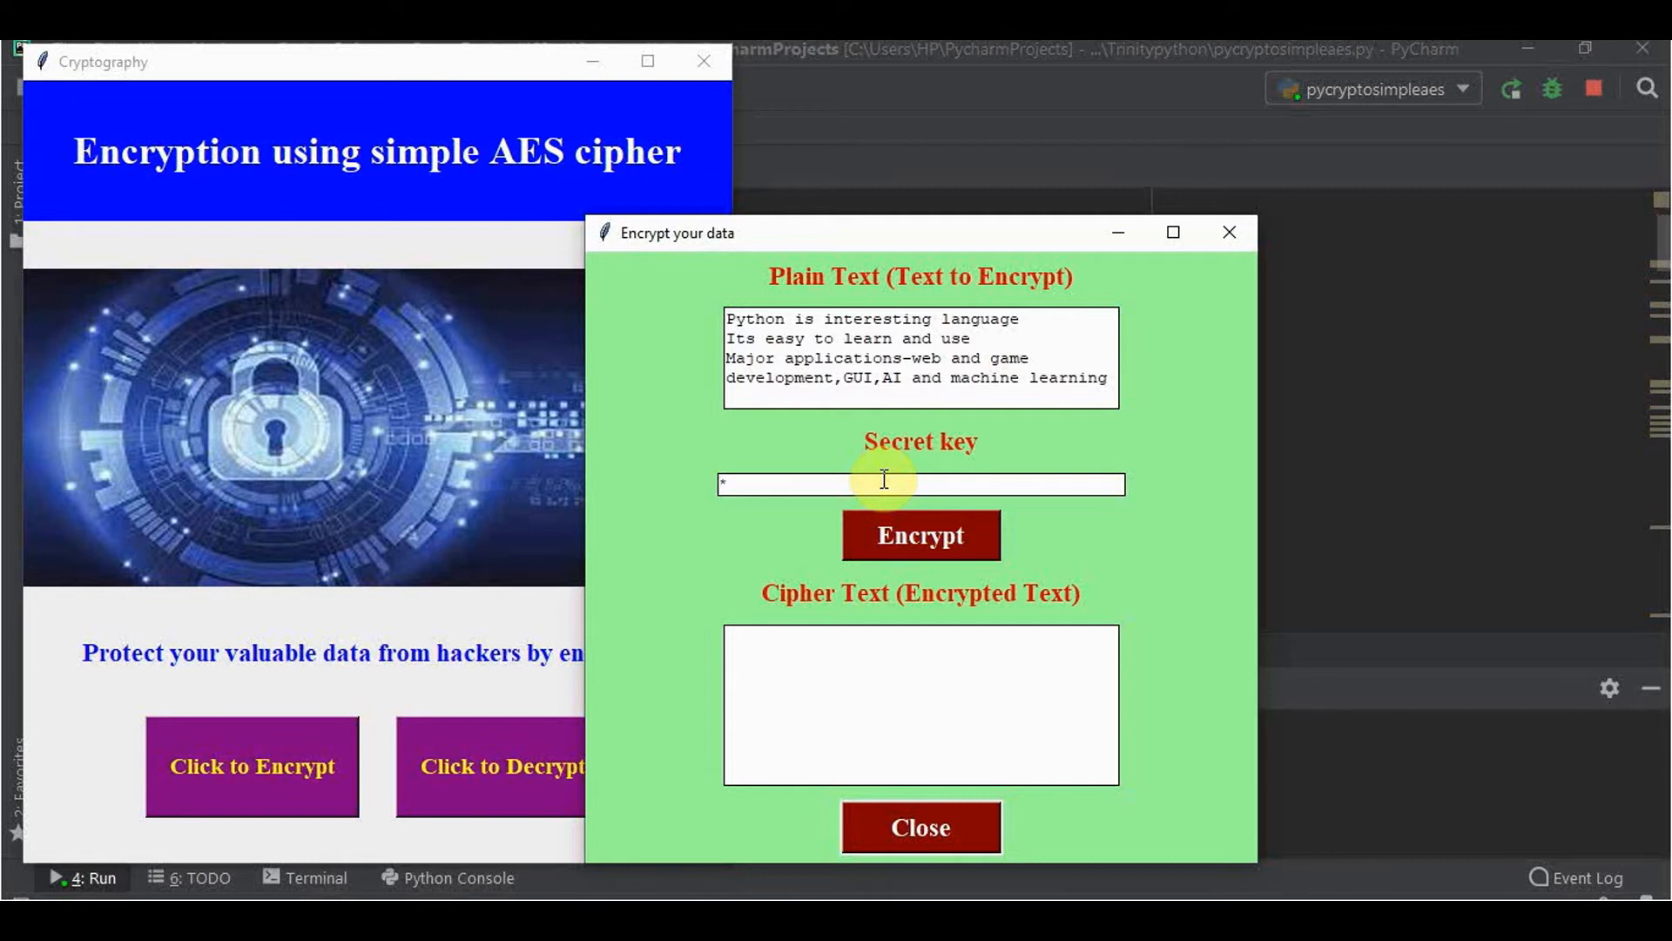
{"action": "type", "text": "******"}
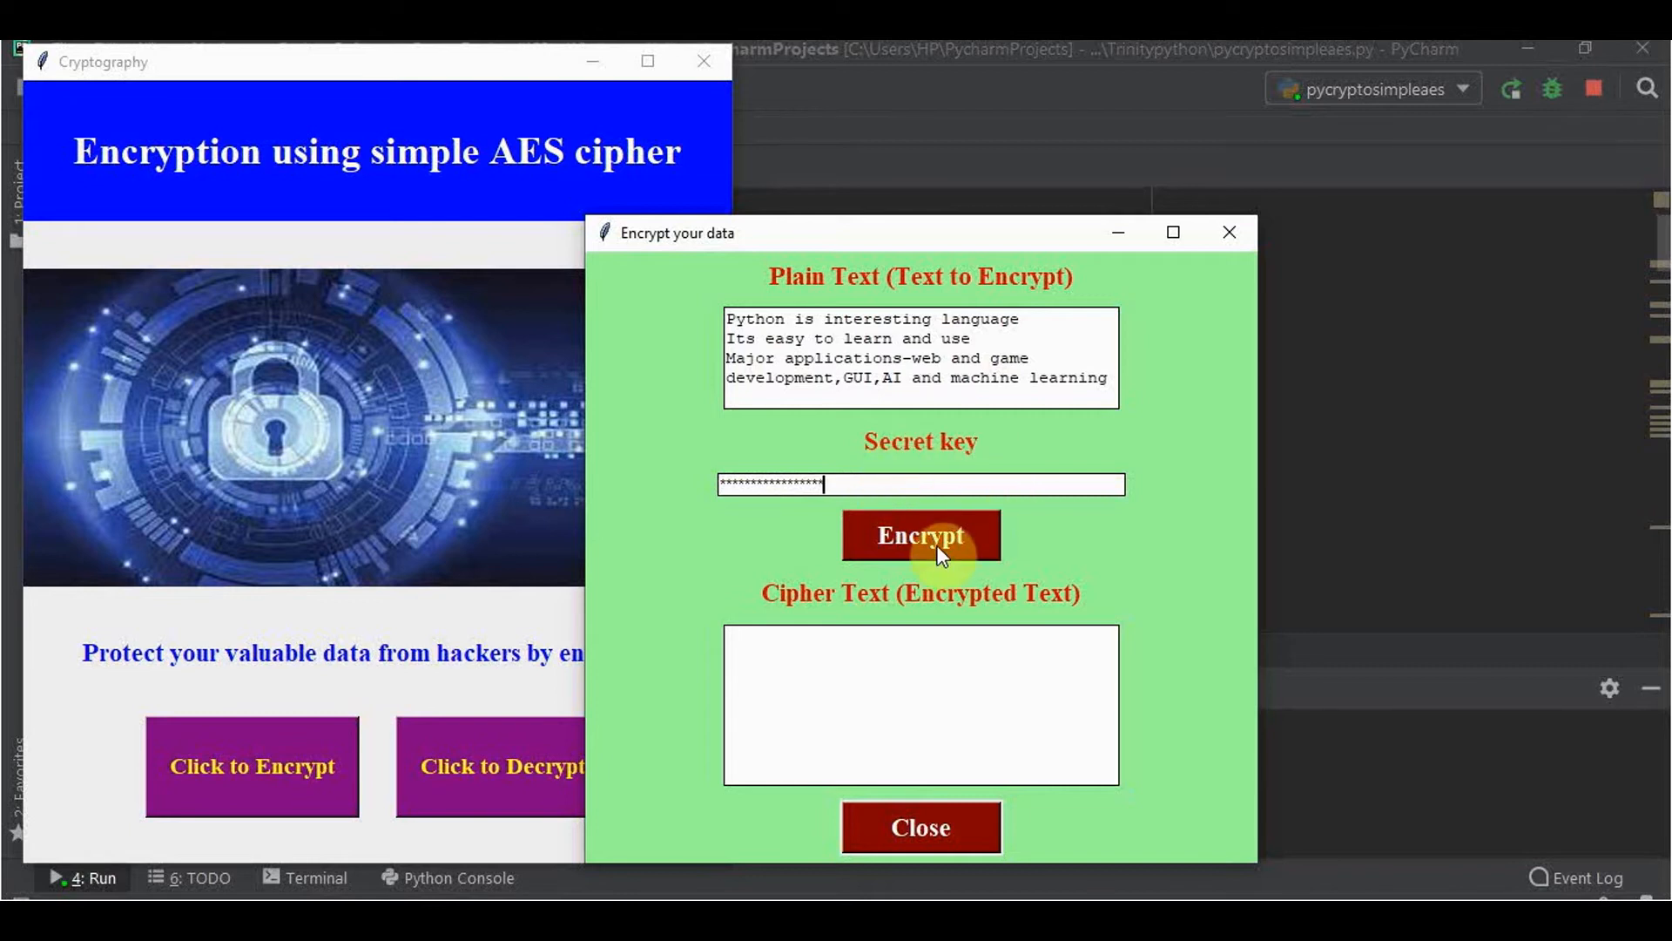
{"action": "left_click", "coordinate": [920, 534]}
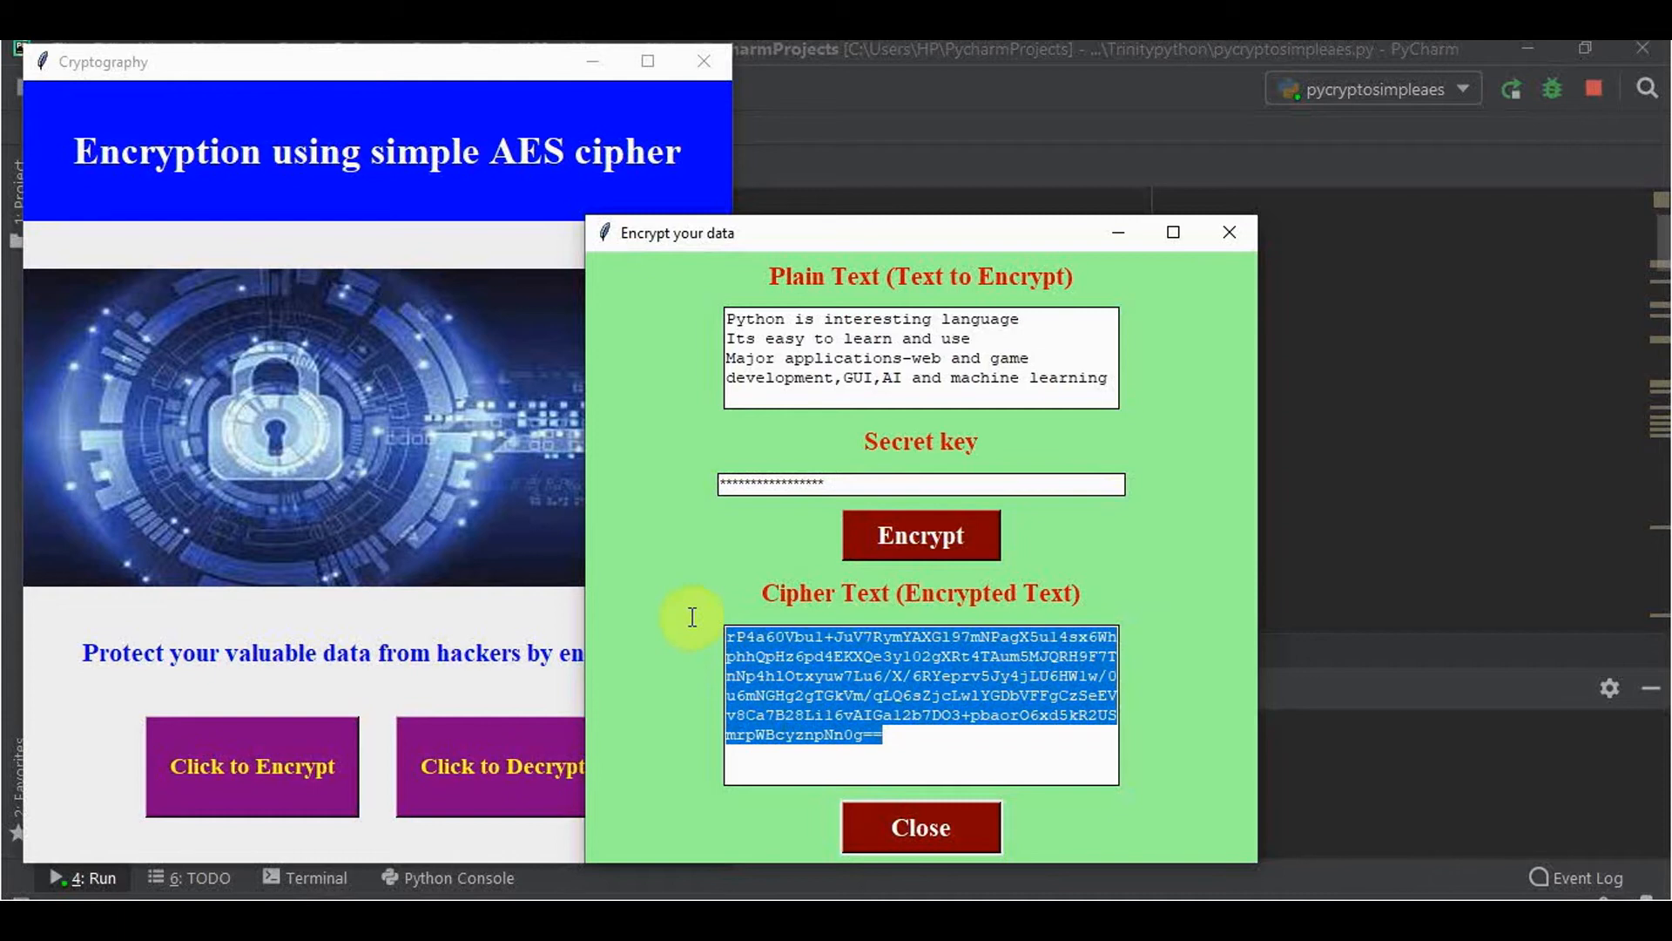
{"action": "mouse_move", "coordinate": [517, 721]}
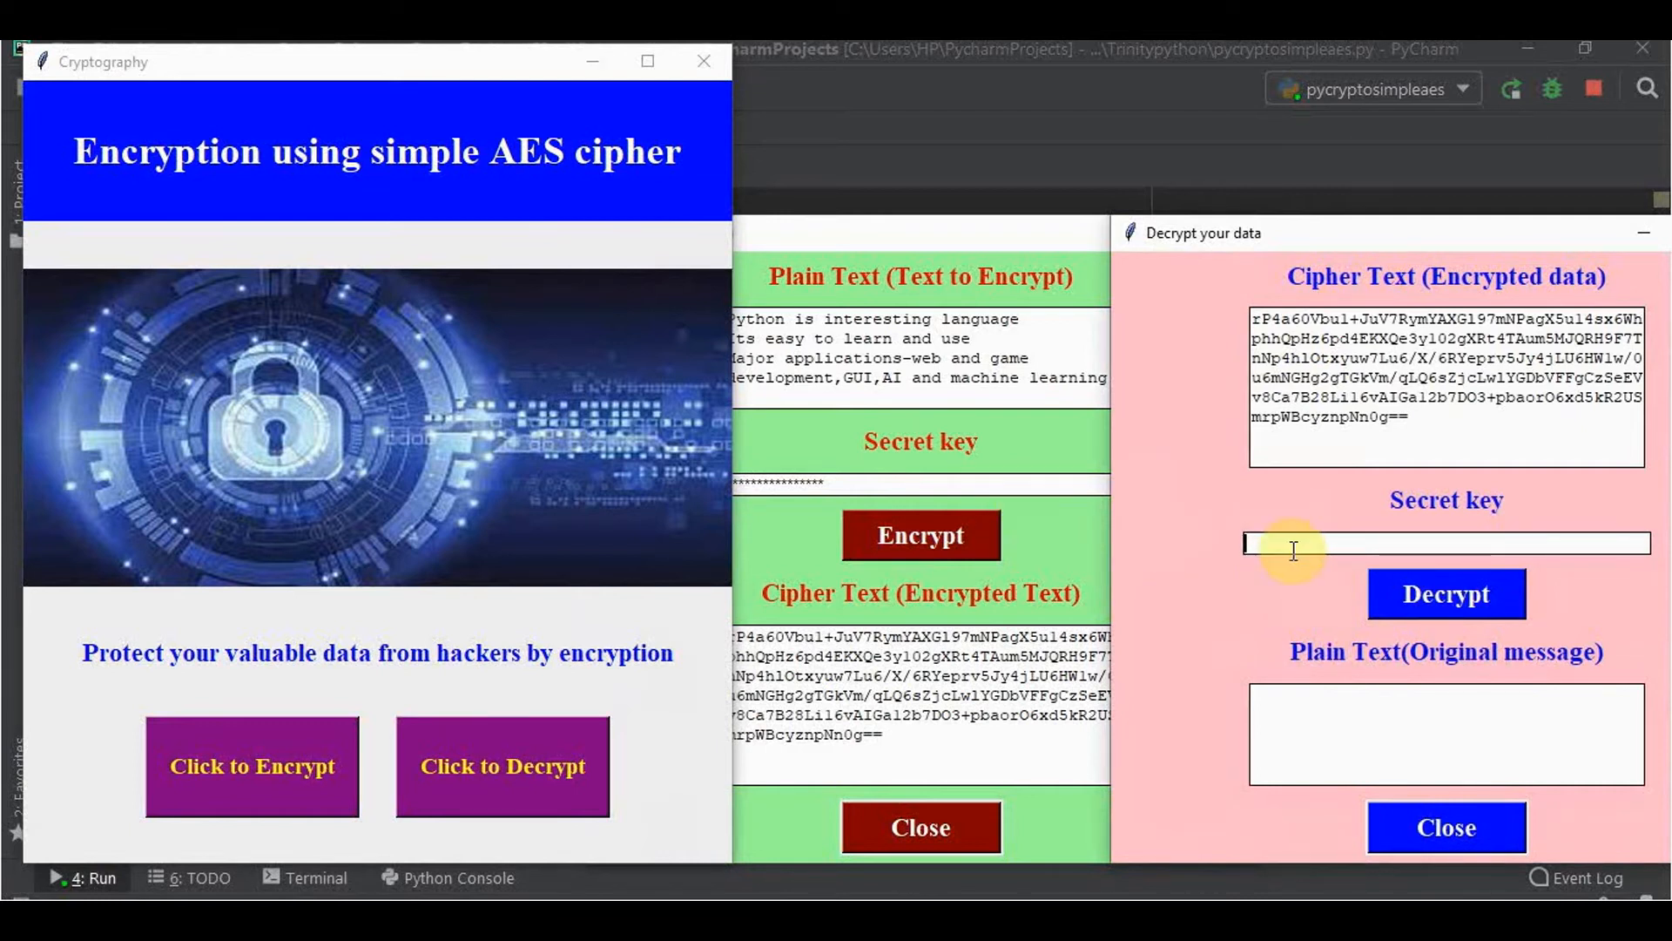
Step: Enter the same secret key in the Decrypt window and decrypt, restoring the original message
{"action": "type", "text": "******"}
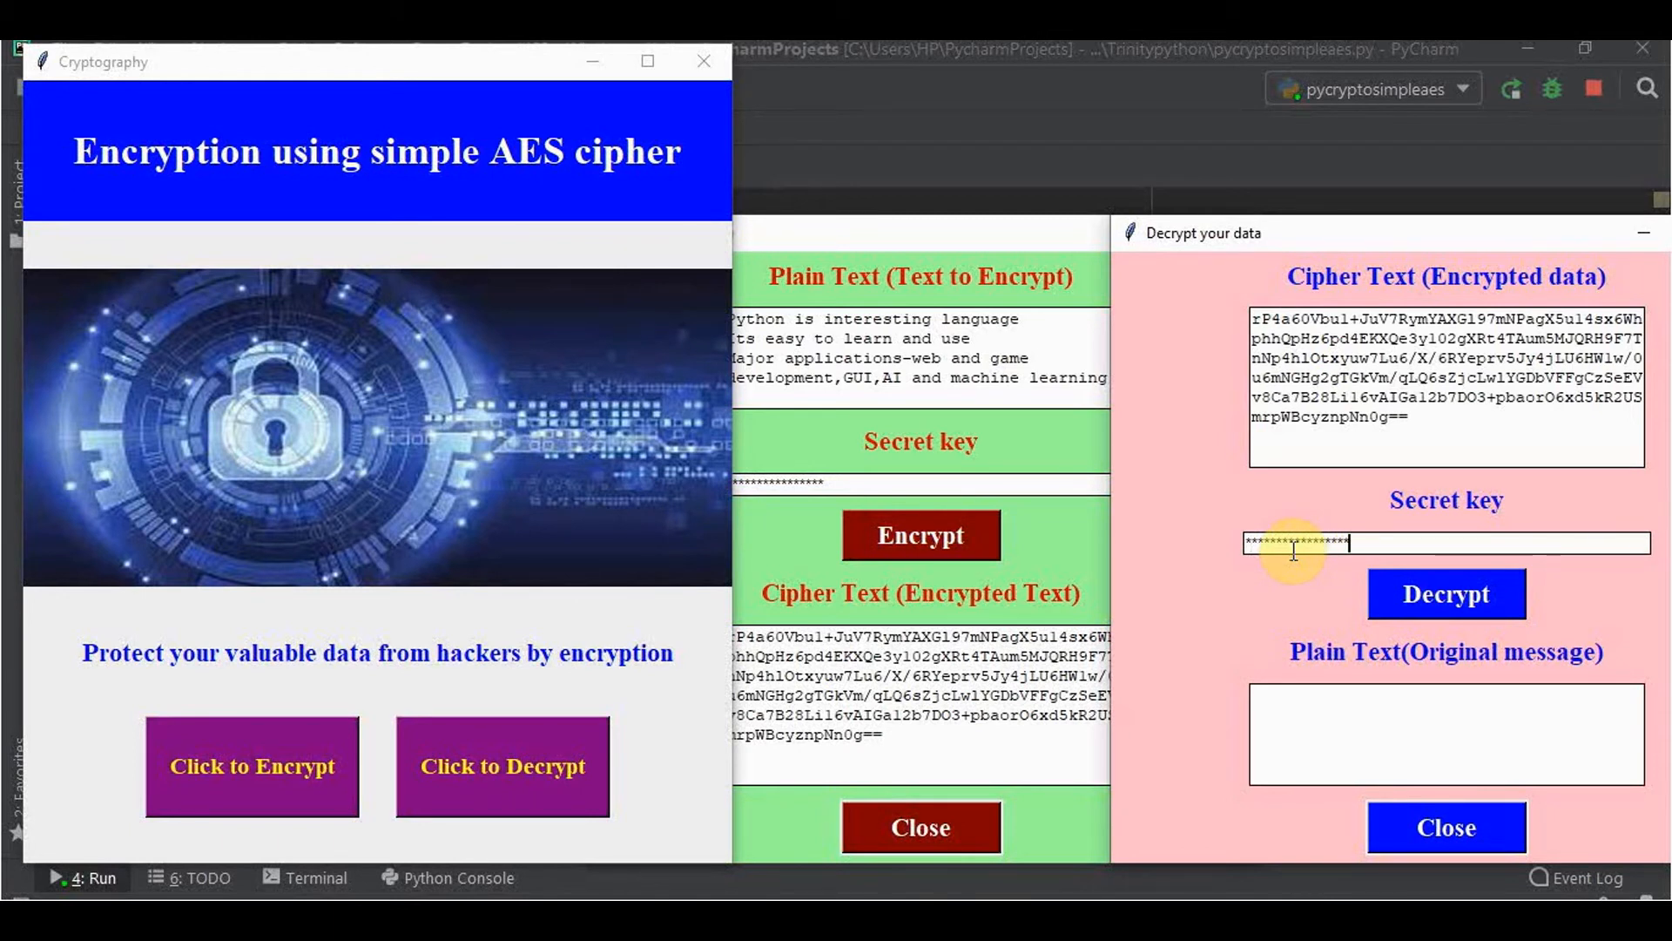
{"action": "left_click", "coordinate": [1445, 594]}
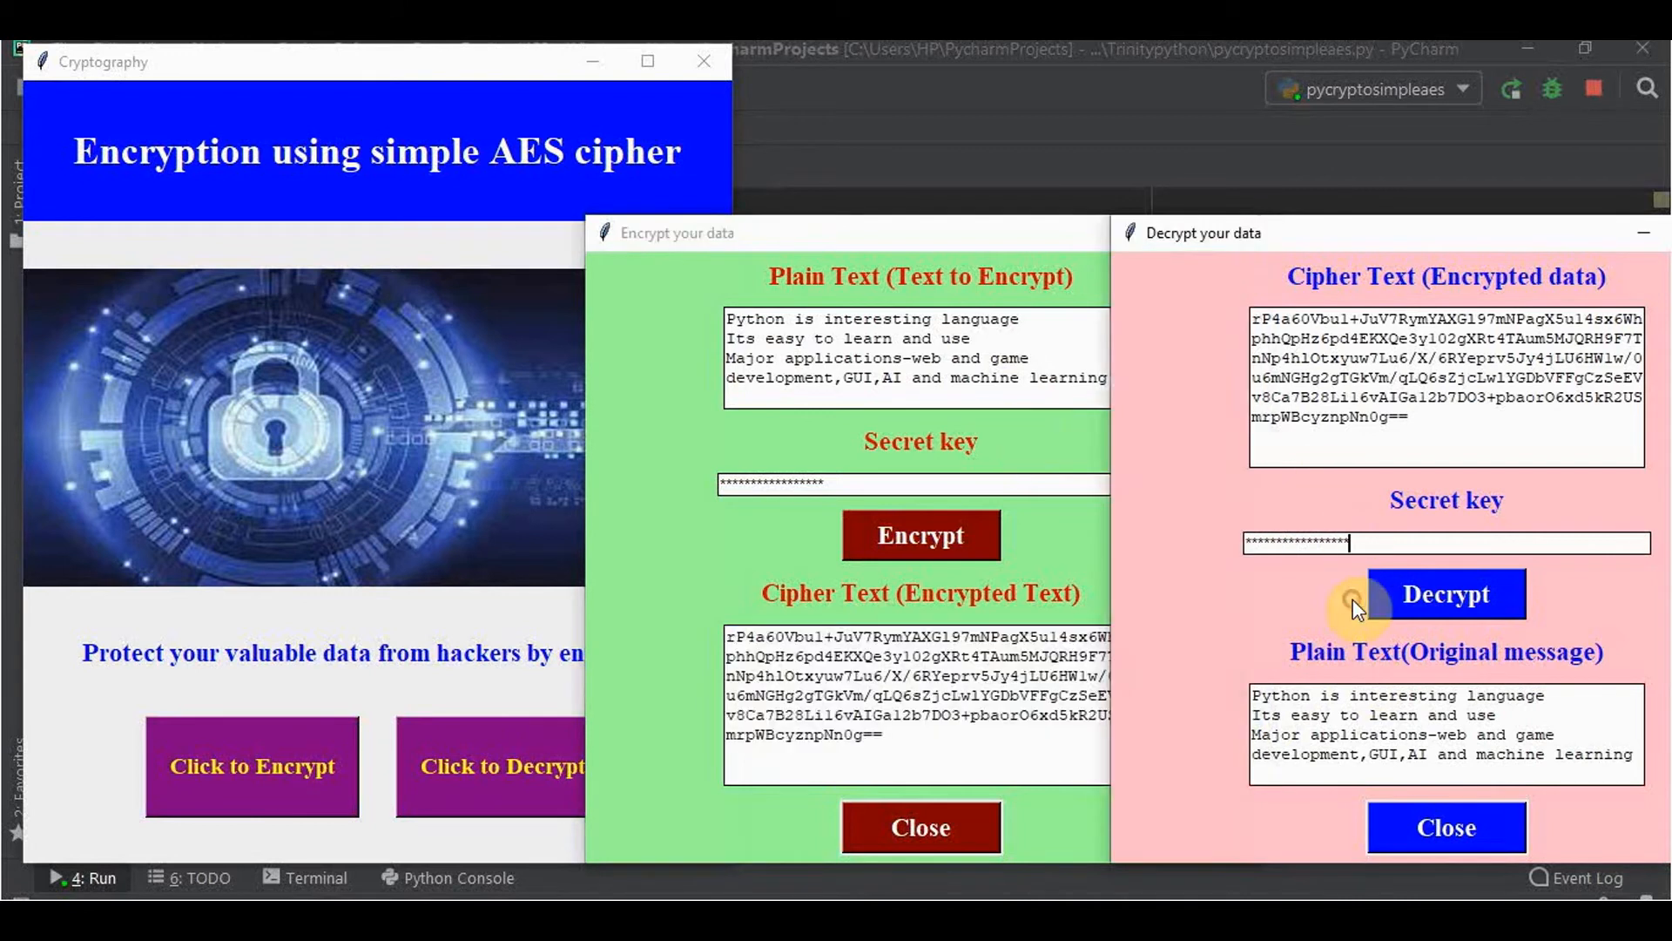
{"action": "mouse_move", "coordinate": [896, 234]}
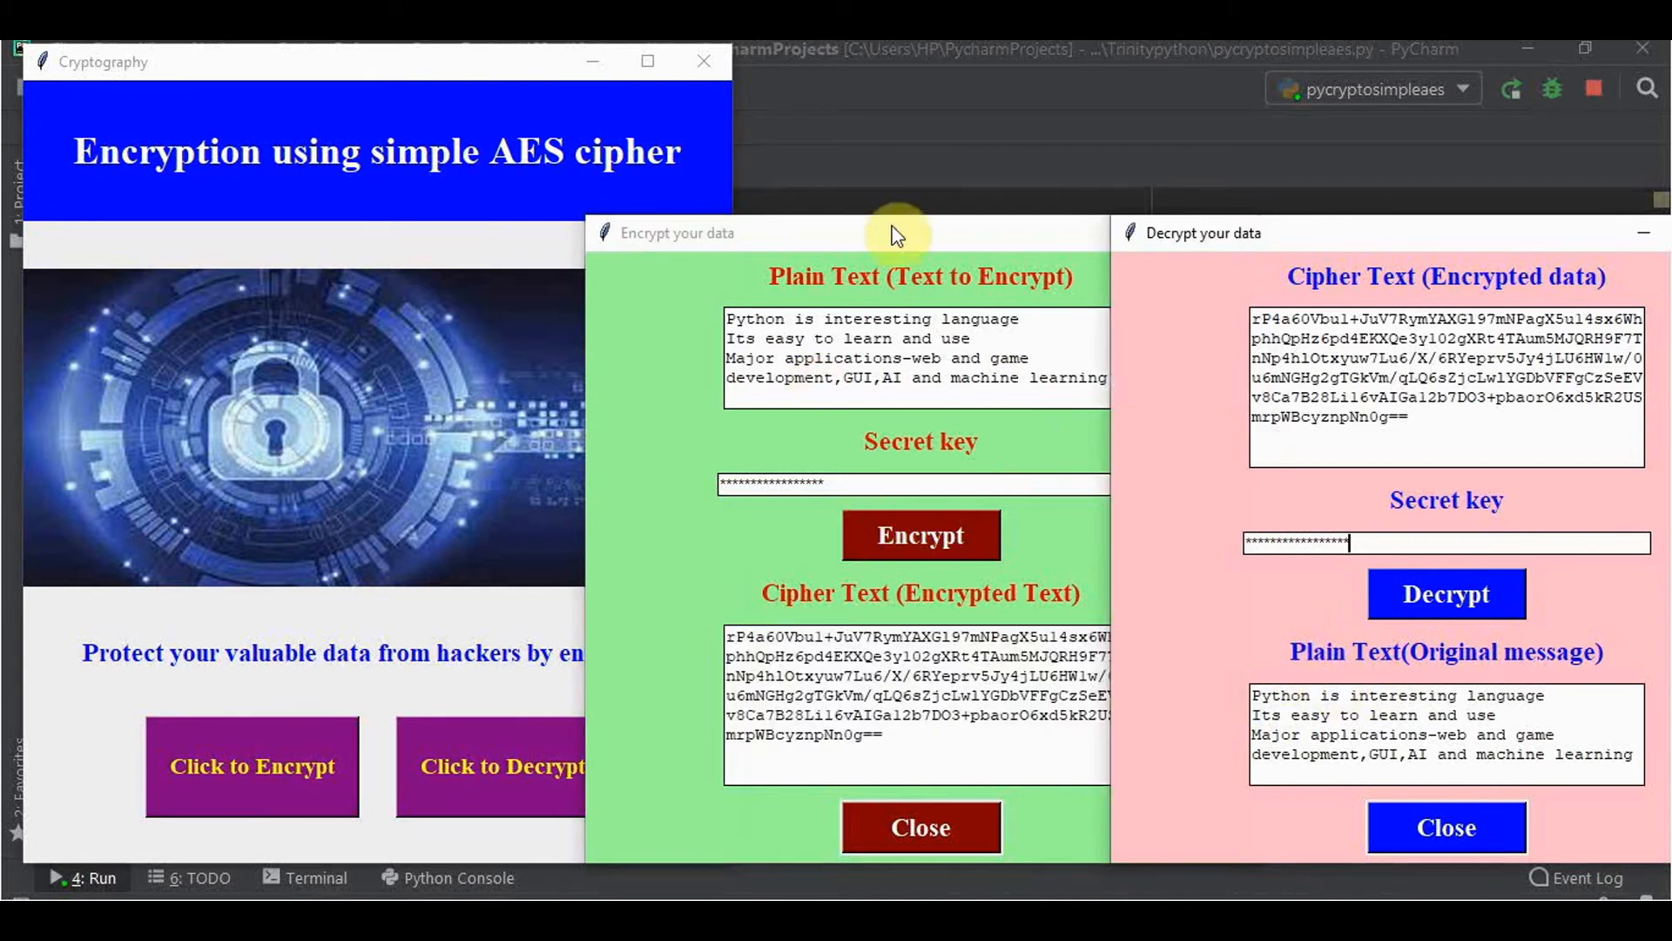
{"action": "mouse_move", "coordinate": [1194, 136]}
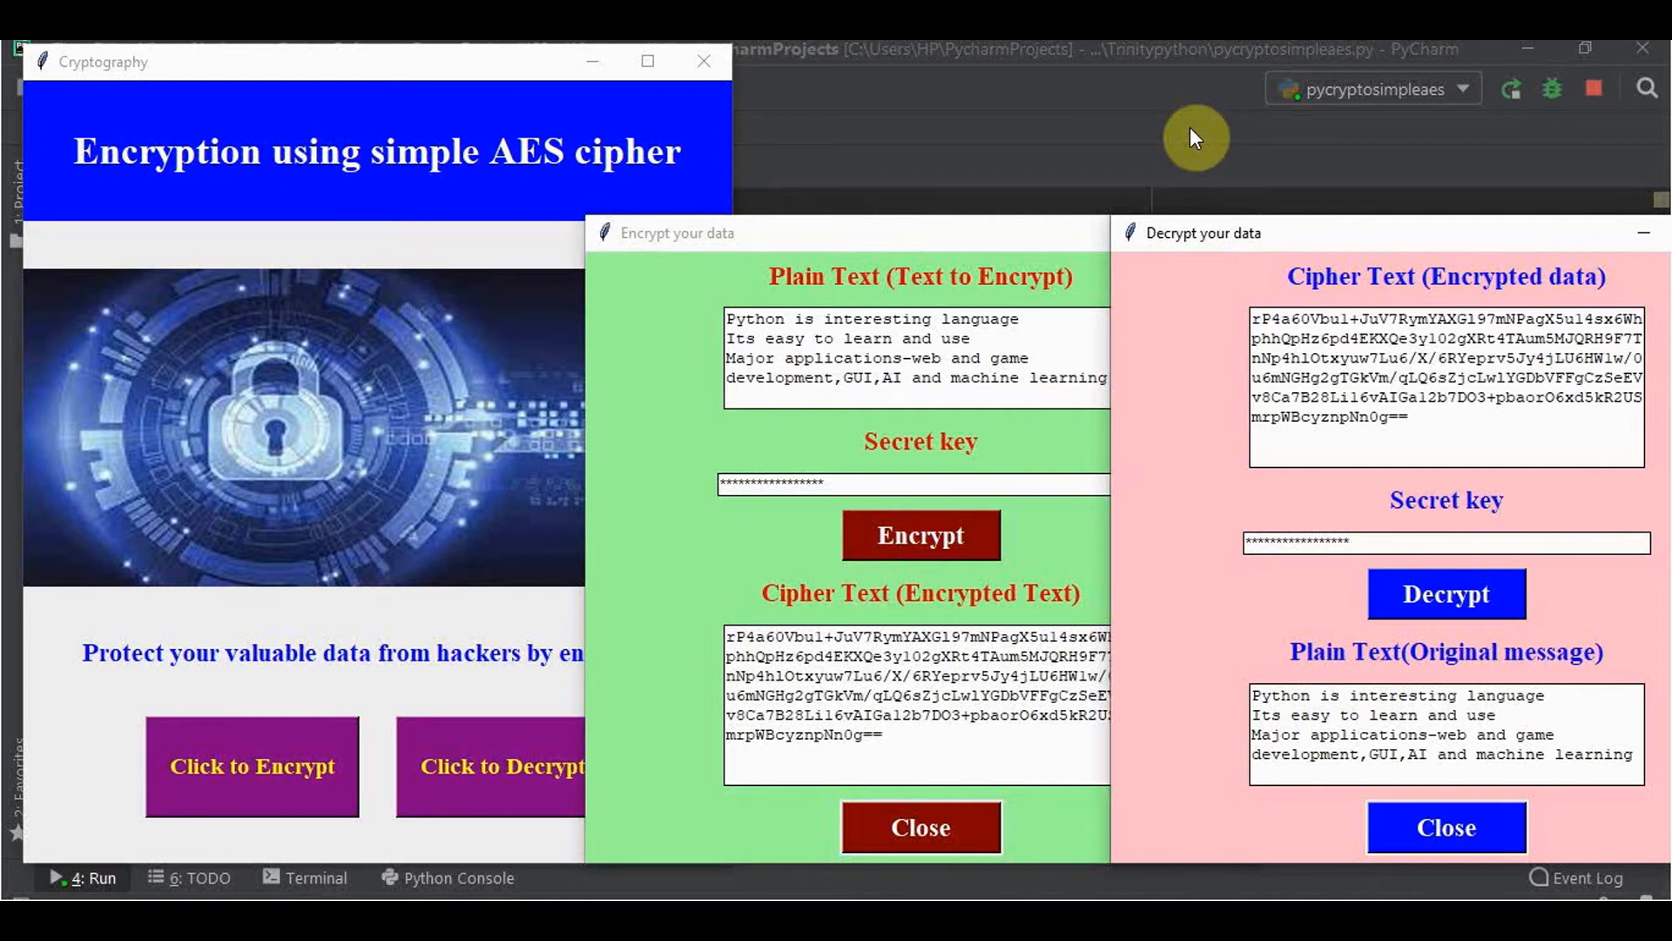
{"action": "mouse_move", "coordinate": [1583, 136]}
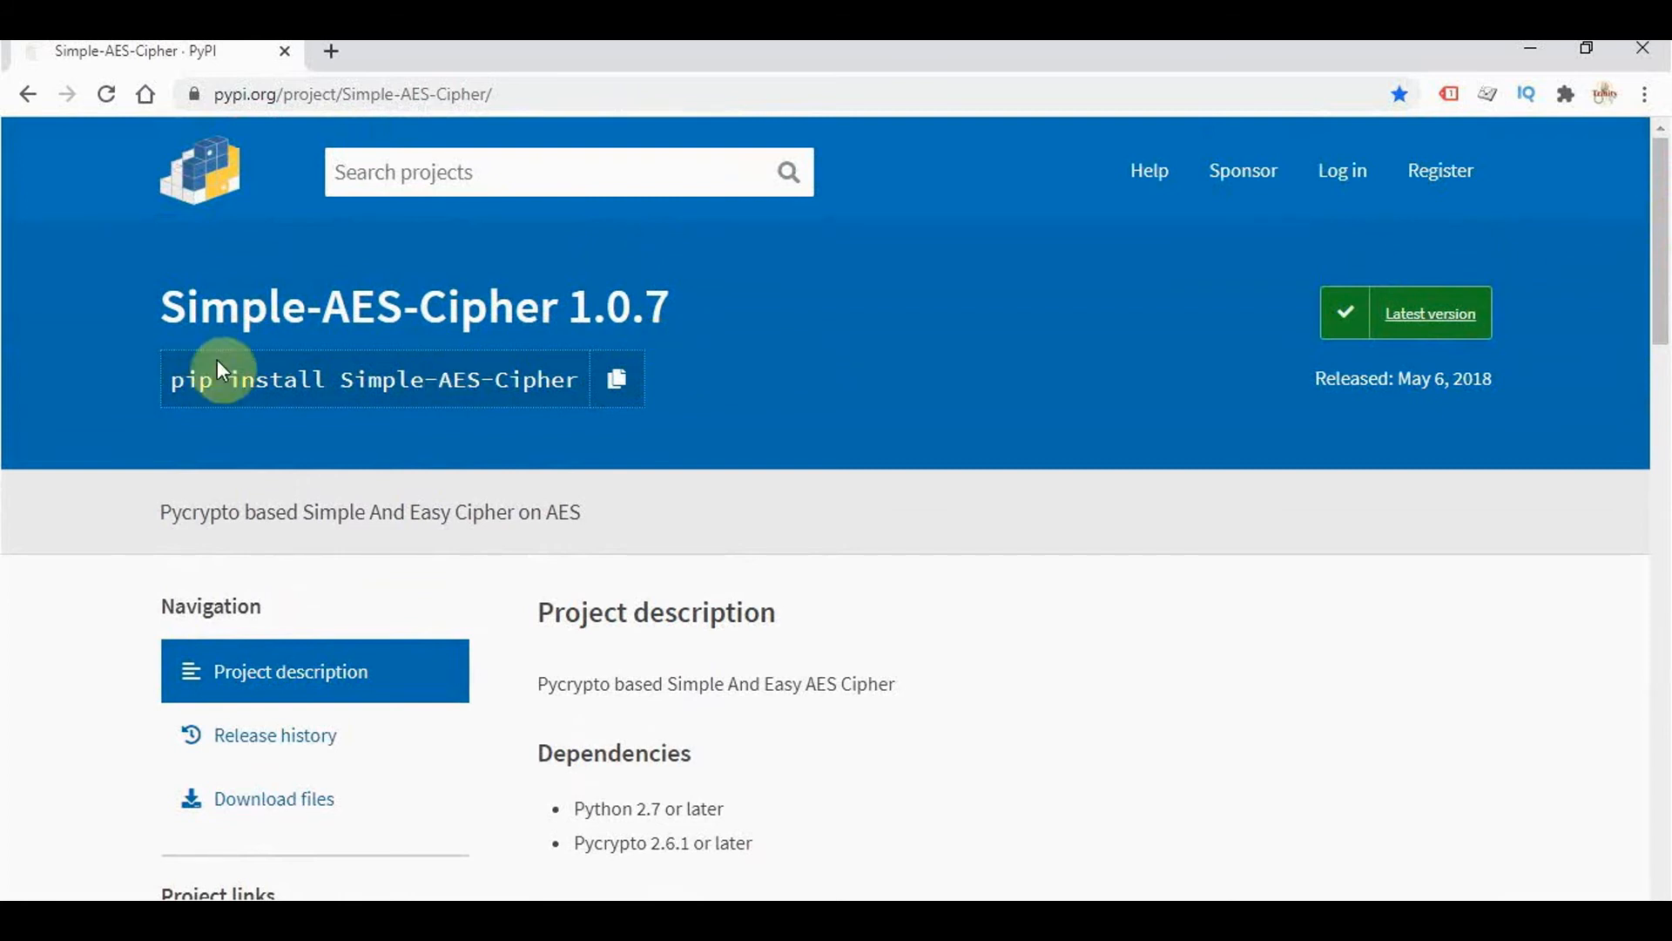
{"action": "mouse_move", "coordinate": [192, 436]}
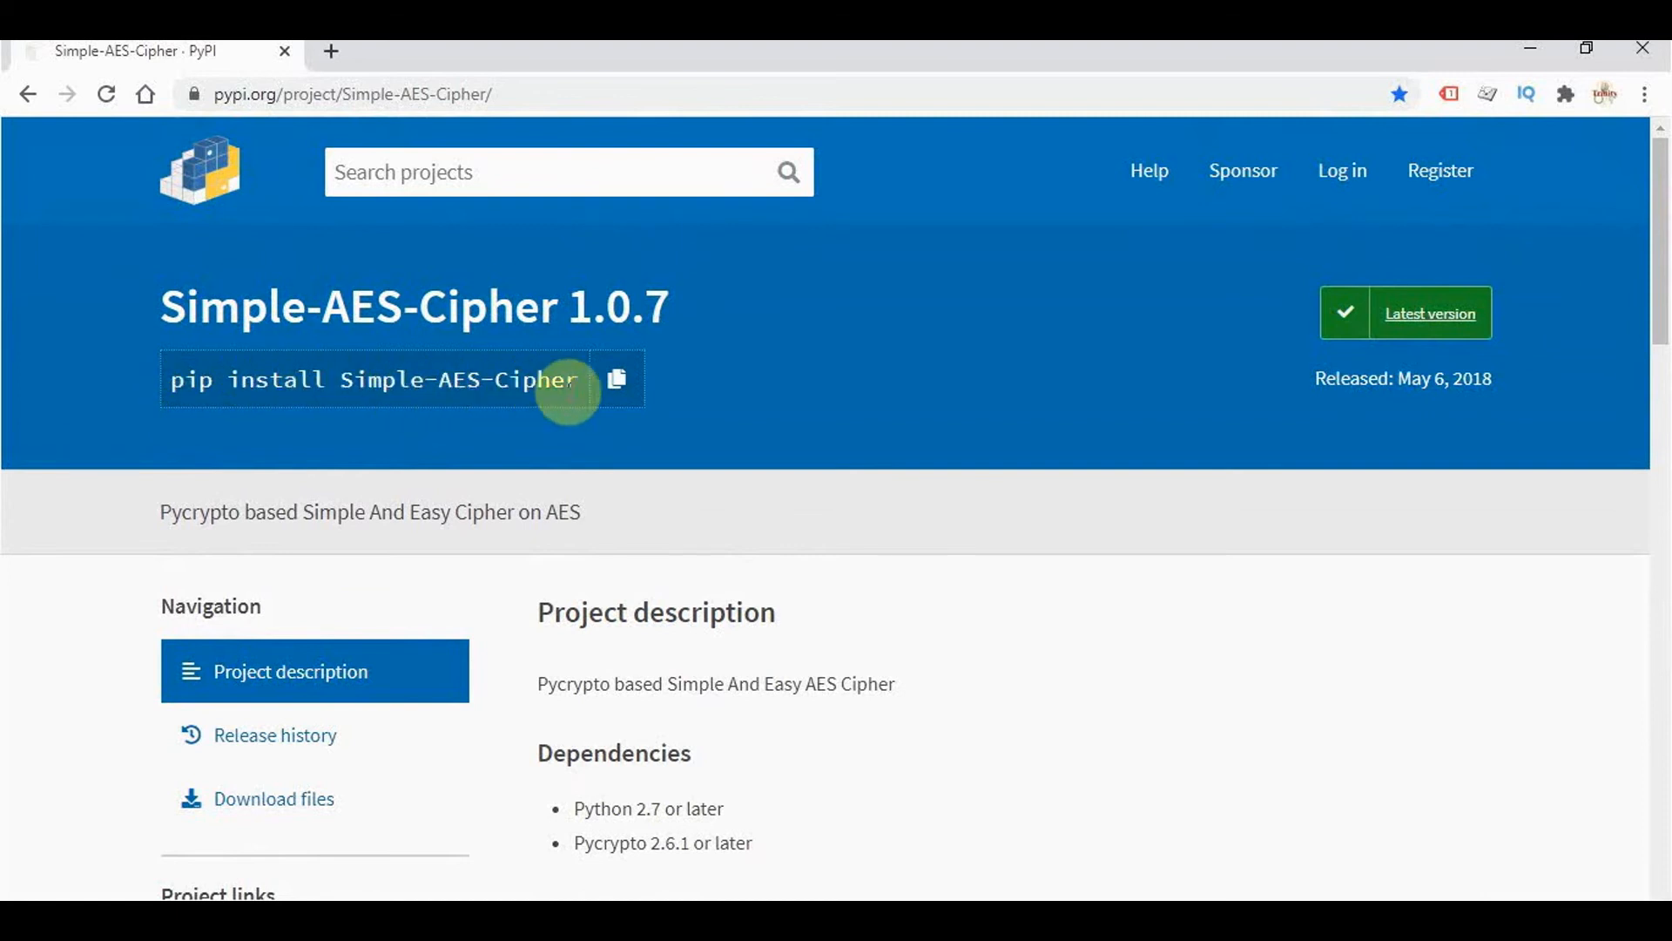
{"action": "mouse_move", "coordinate": [251, 411]}
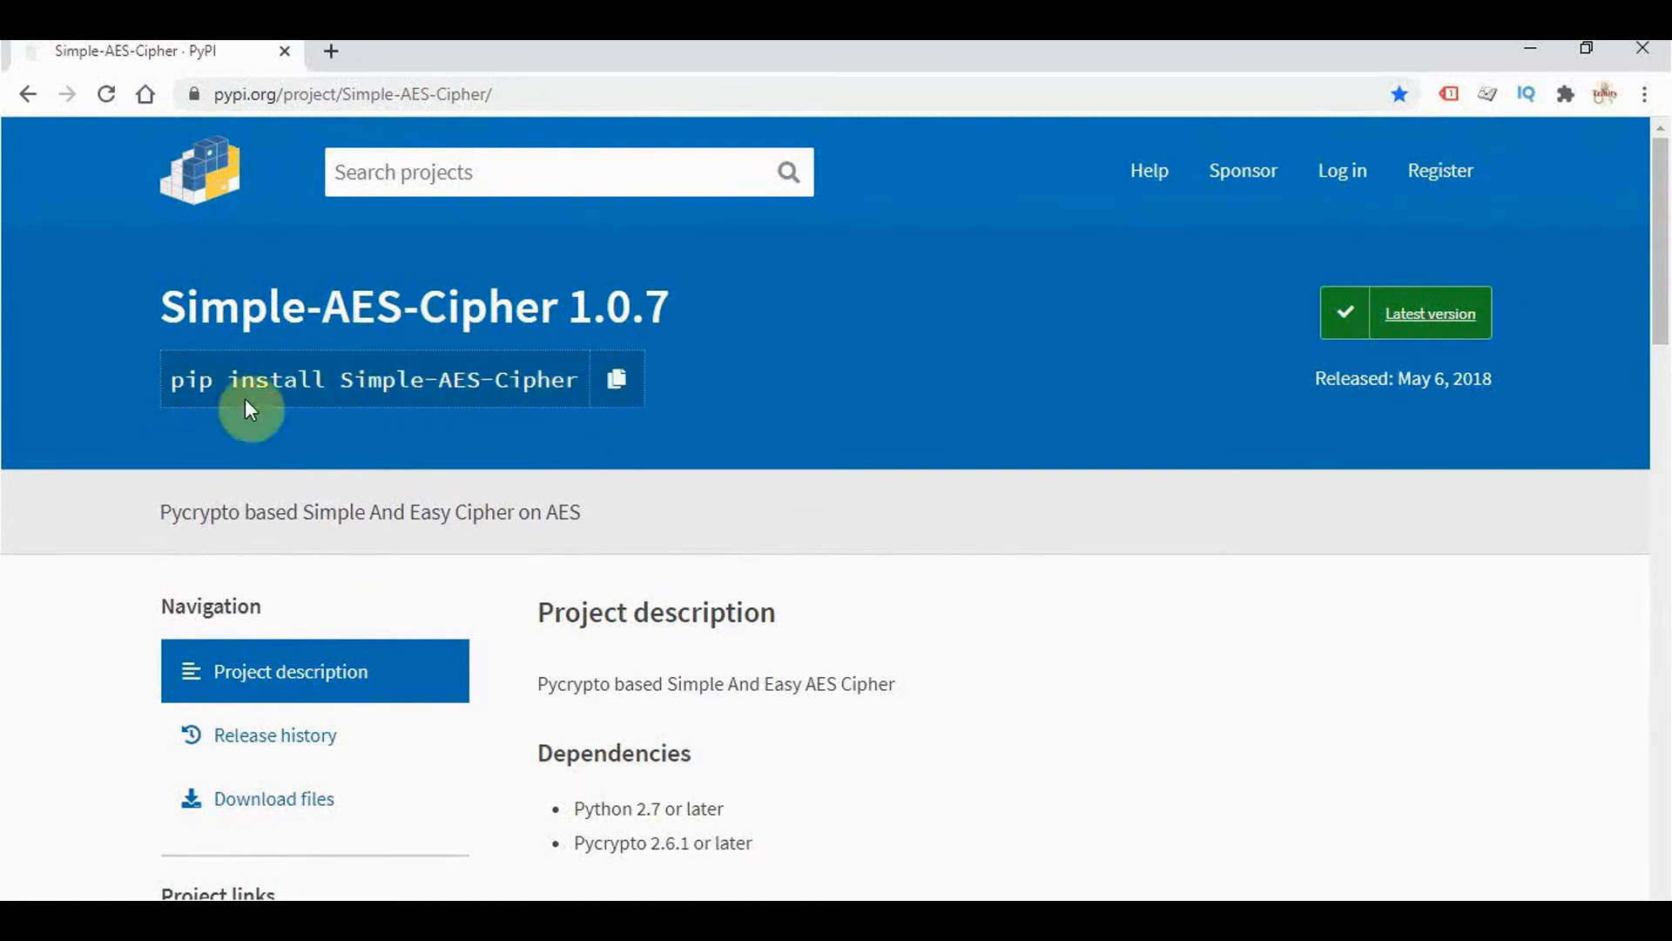
{"action": "mouse_move", "coordinate": [490, 319]}
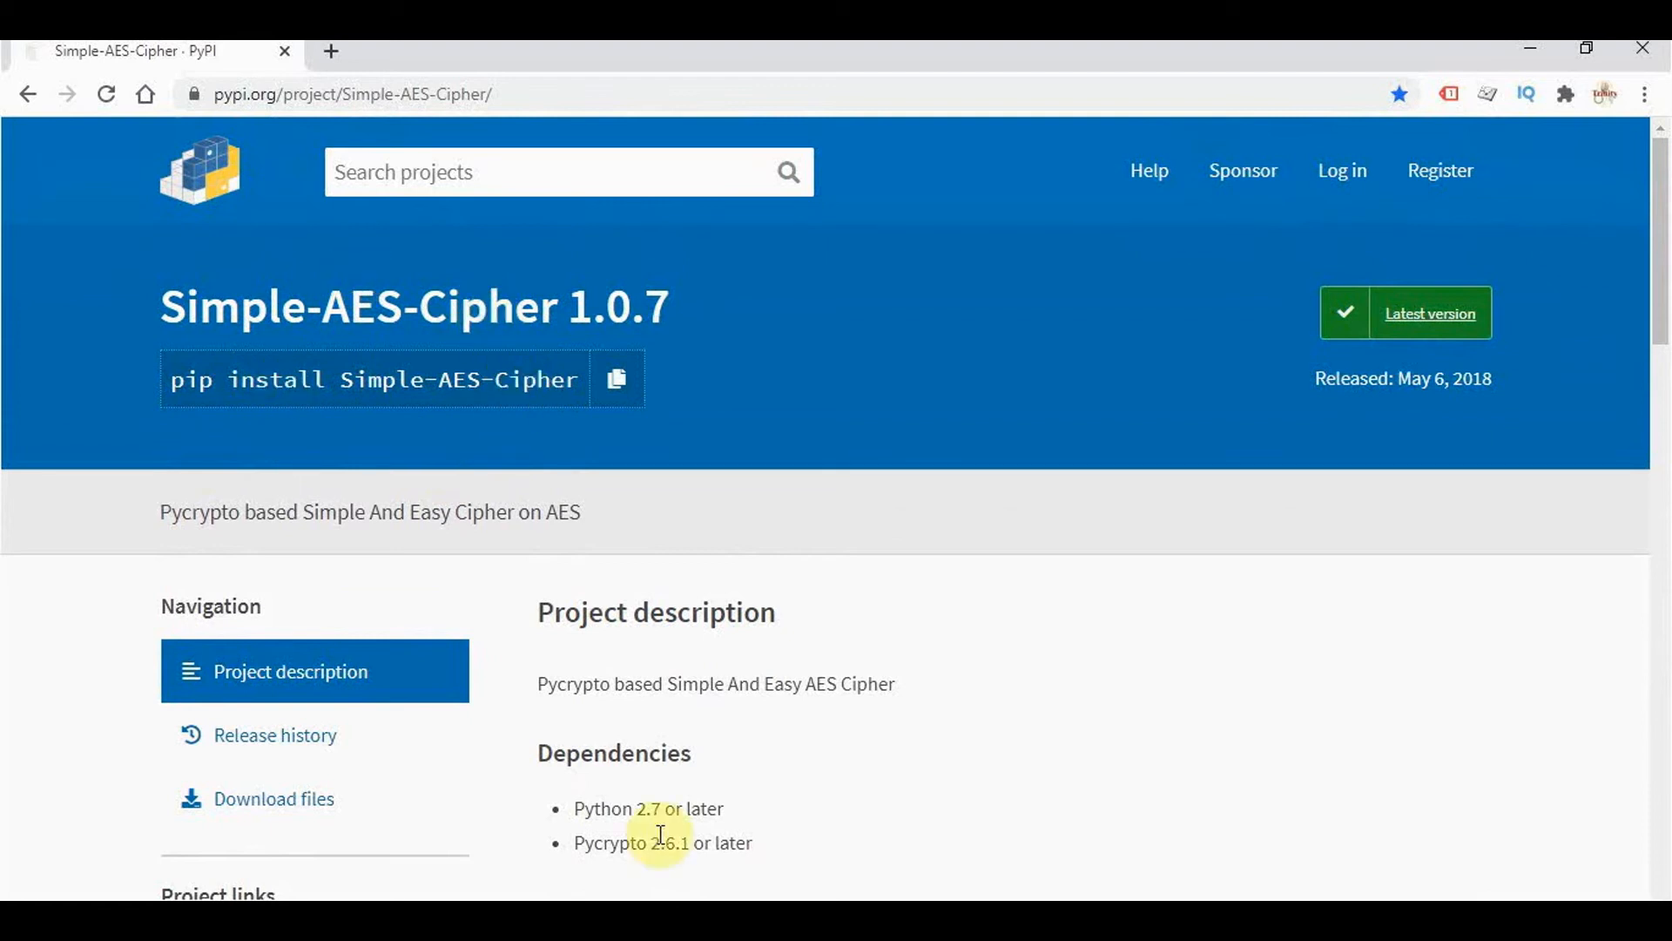
Step: Scroll the Simple-AES-Cipher 1.0.7 PyPI page to its pip install command and Pycrypto dependency
{"action": "scroll", "scroll_direction": "down", "scroll_amount": 3}
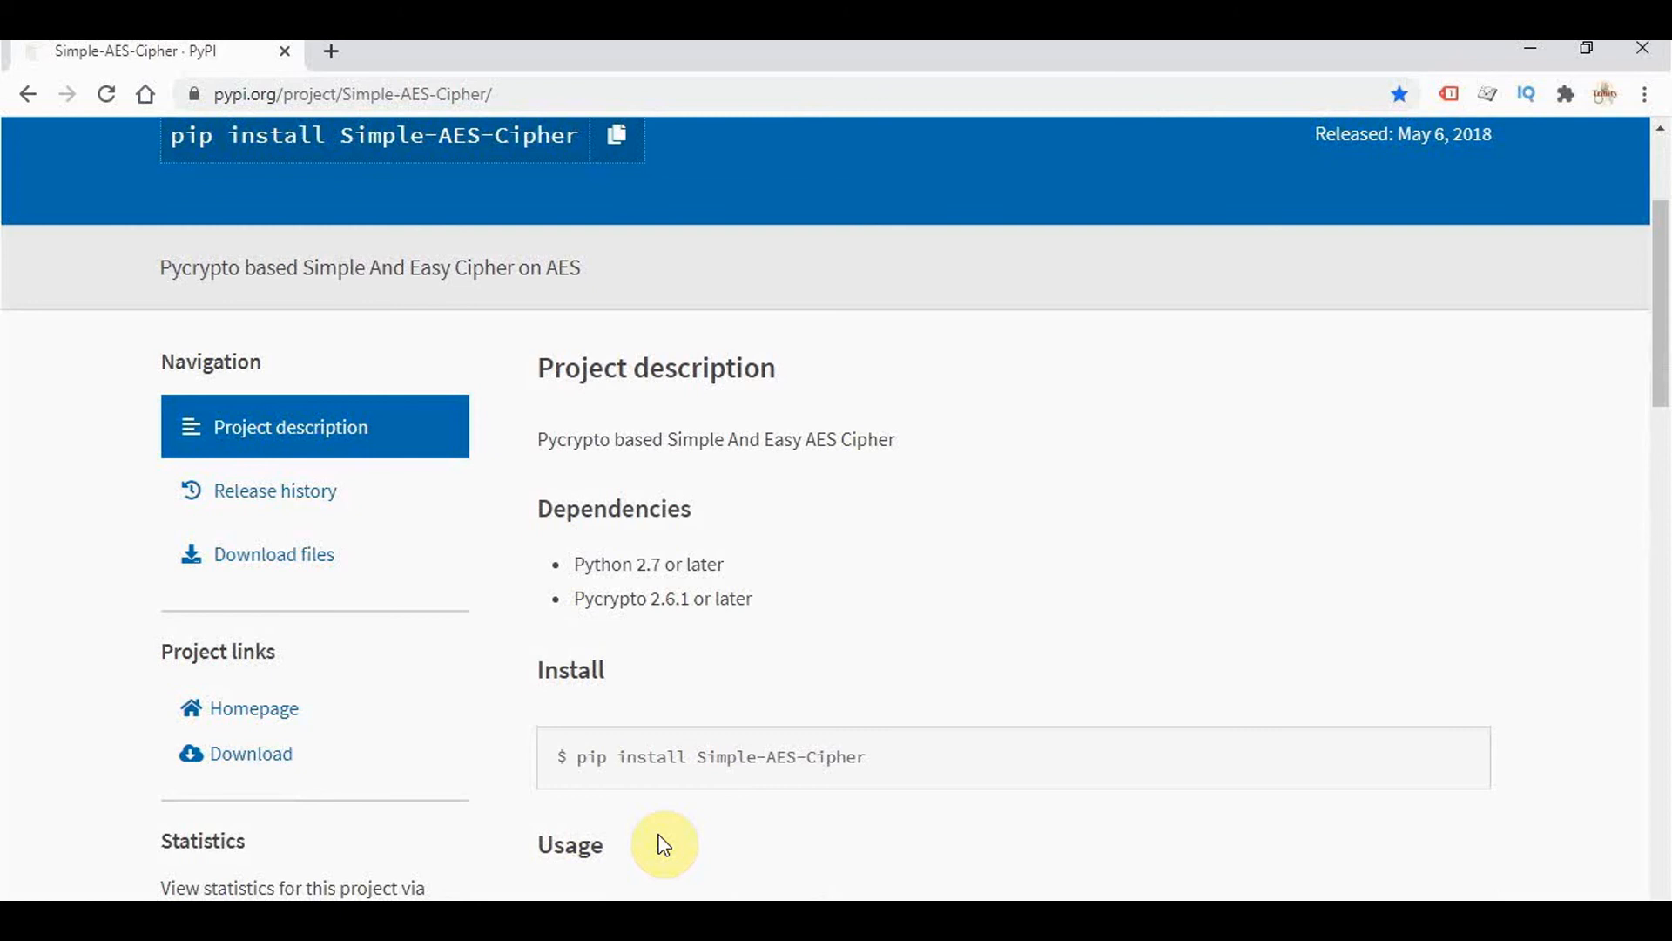
Step: Scroll to the Usage example generating a key from a pass phrase, then encrypting and decrypting text
{"action": "scroll", "scroll_direction": "down", "scroll_amount": 3}
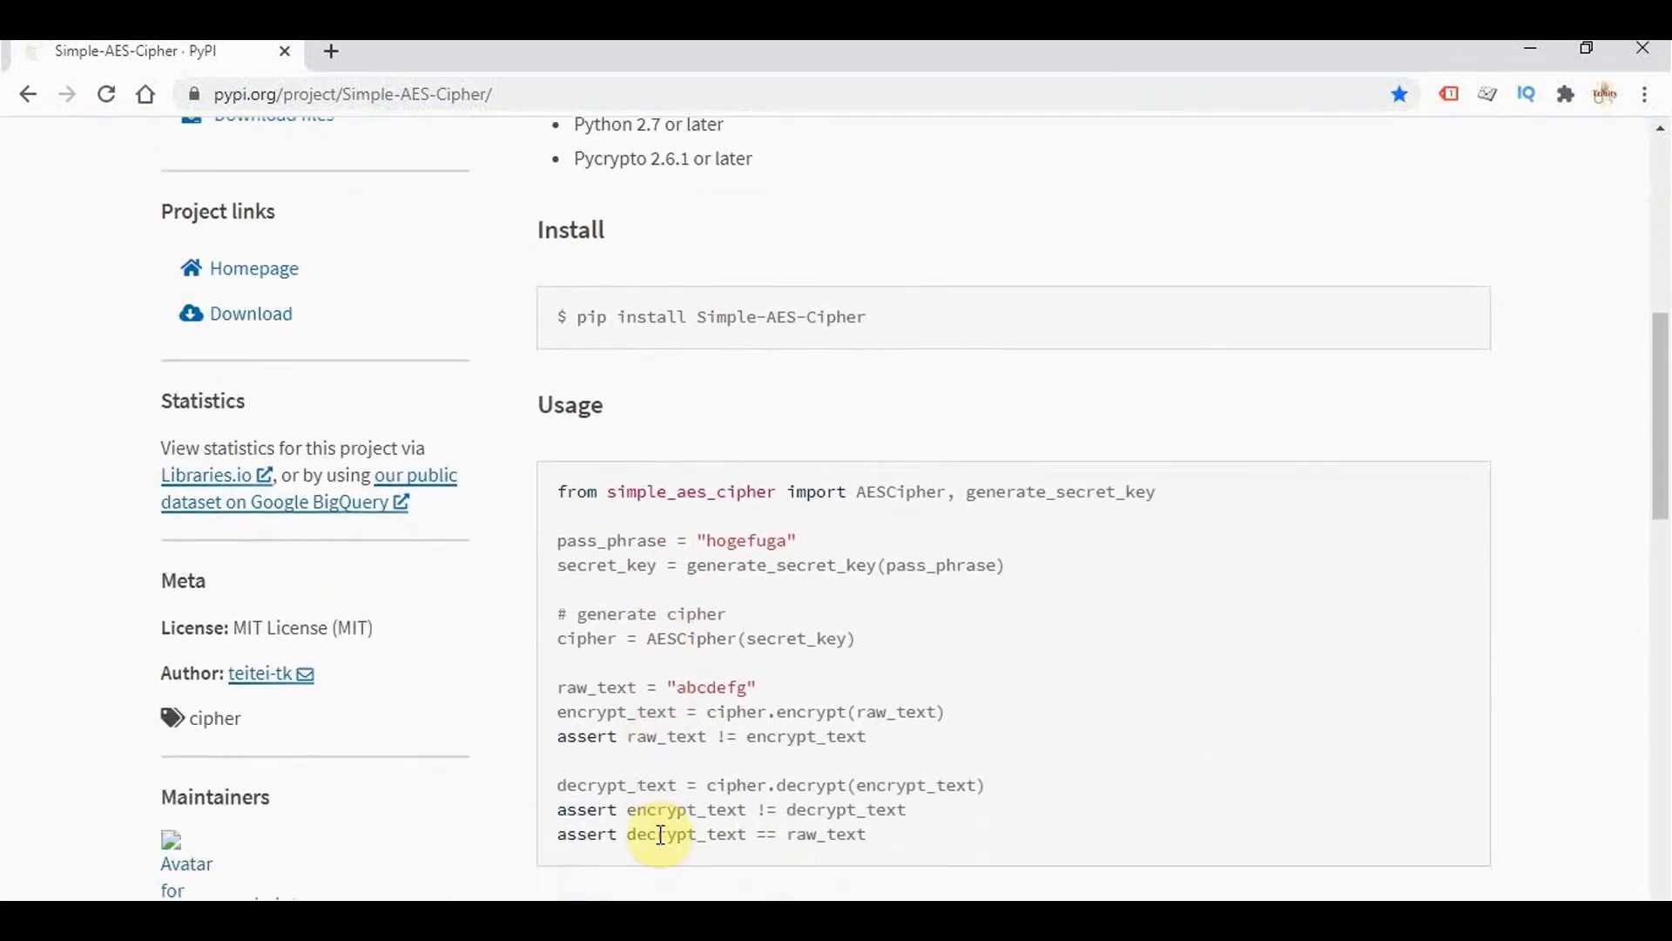
{"action": "scroll", "scroll_direction": "down", "scroll_amount": 3}
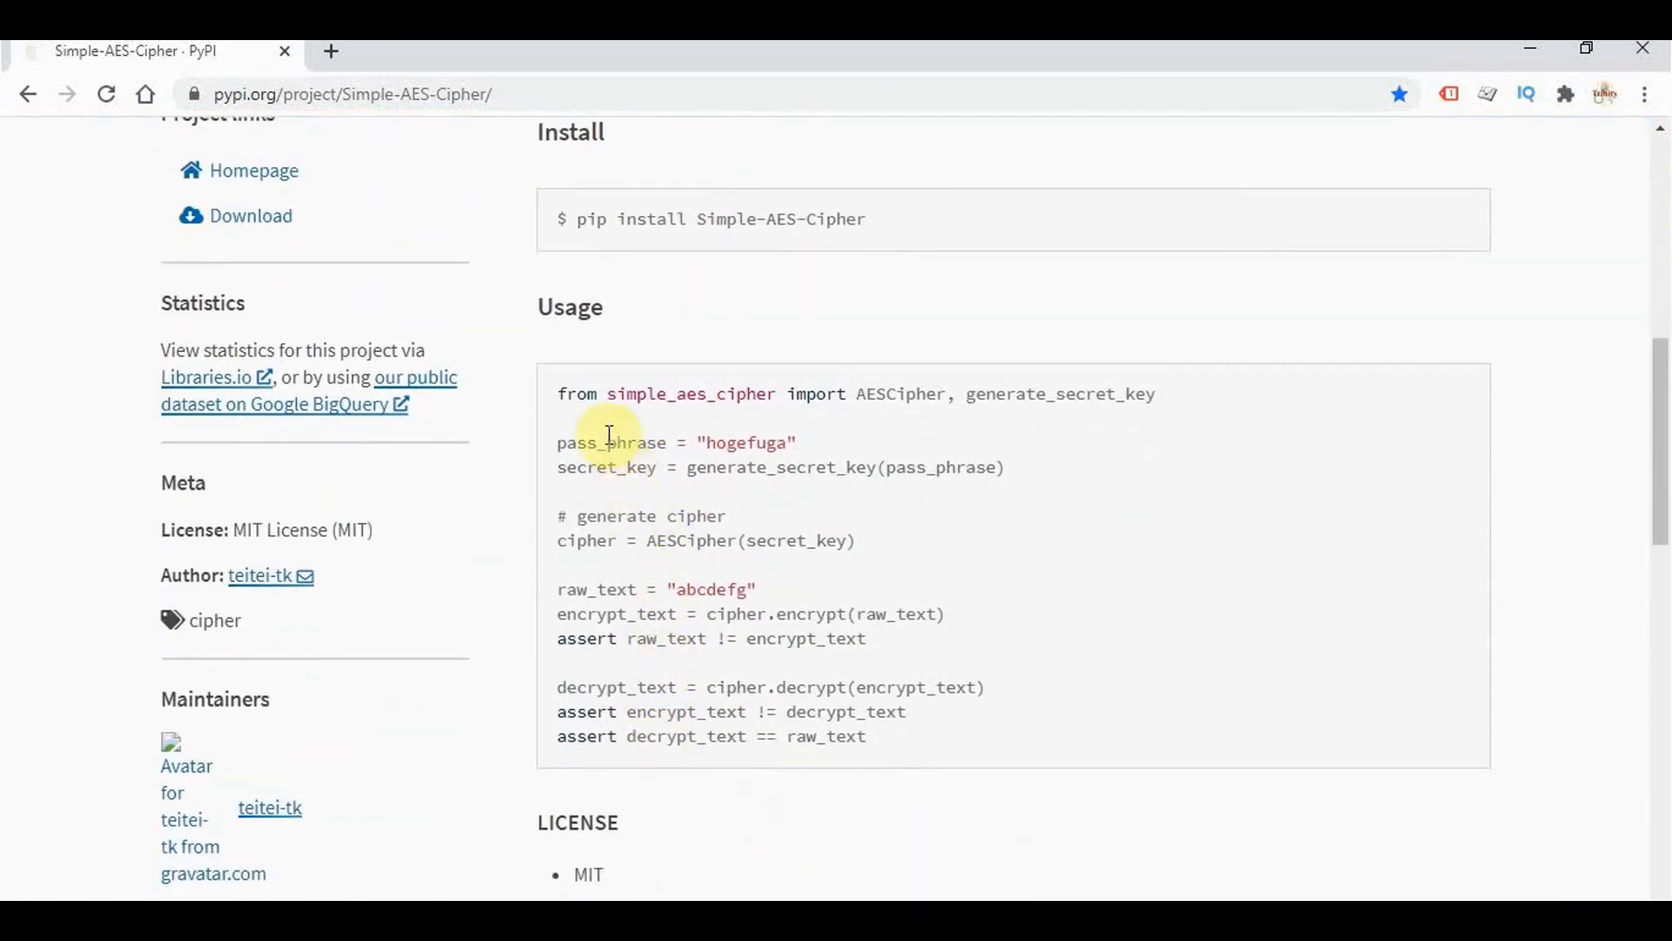
{"action": "mouse_move", "coordinate": [854, 472]}
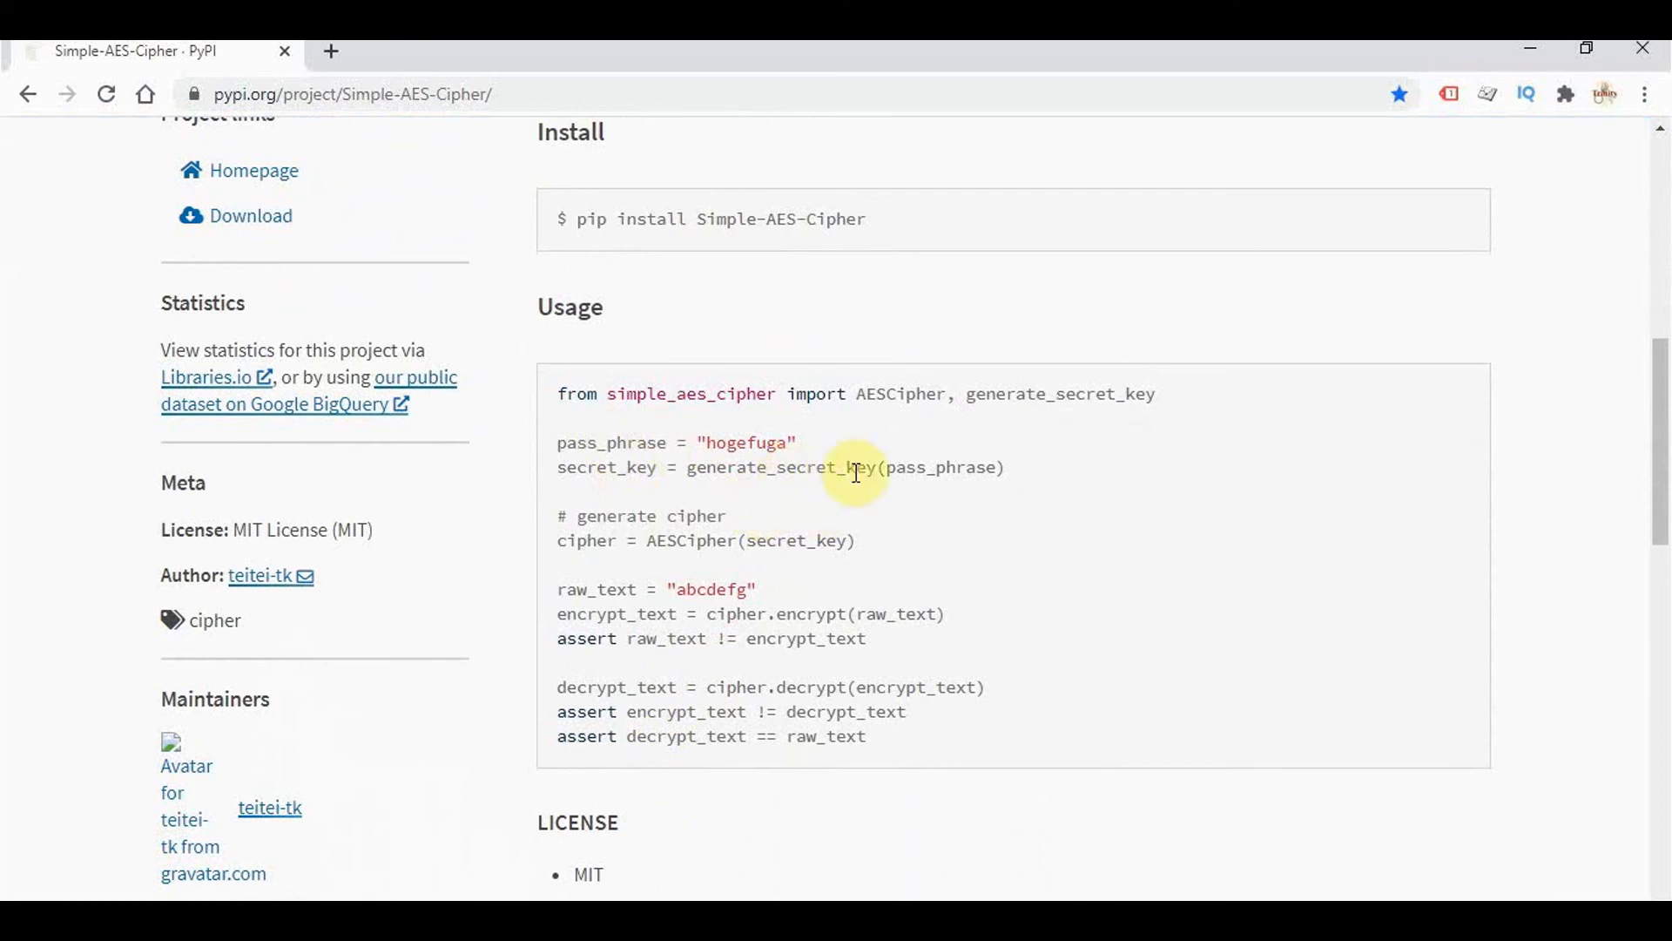
{"action": "mouse_move", "coordinate": [885, 495]}
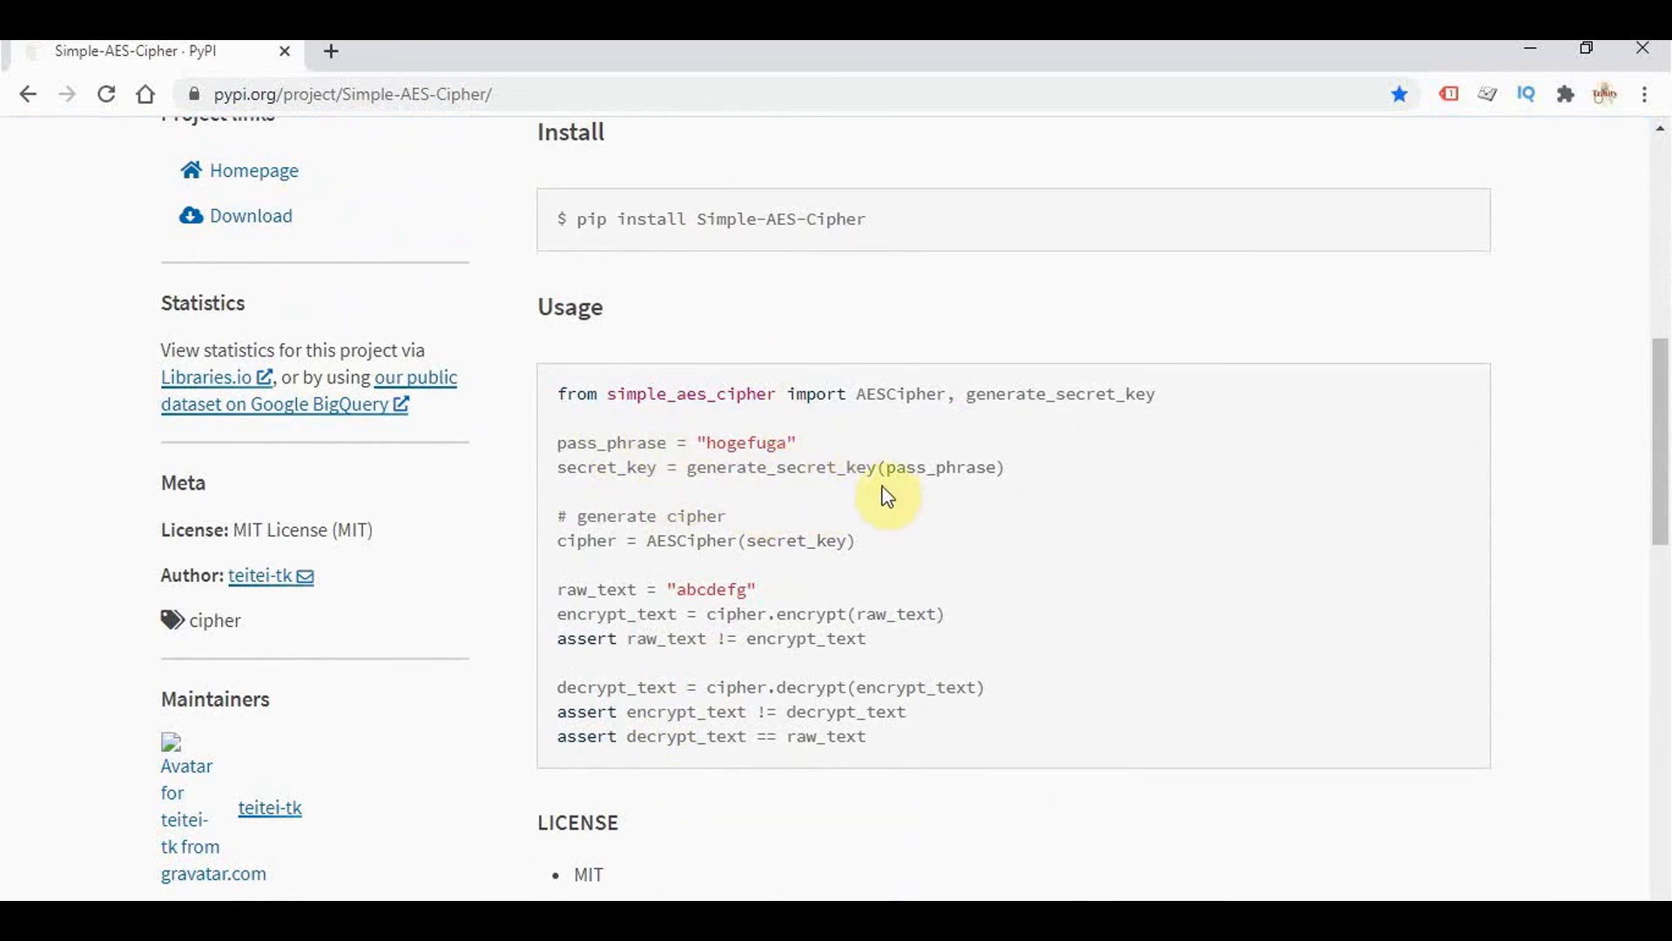
{"action": "mouse_move", "coordinate": [923, 509]}
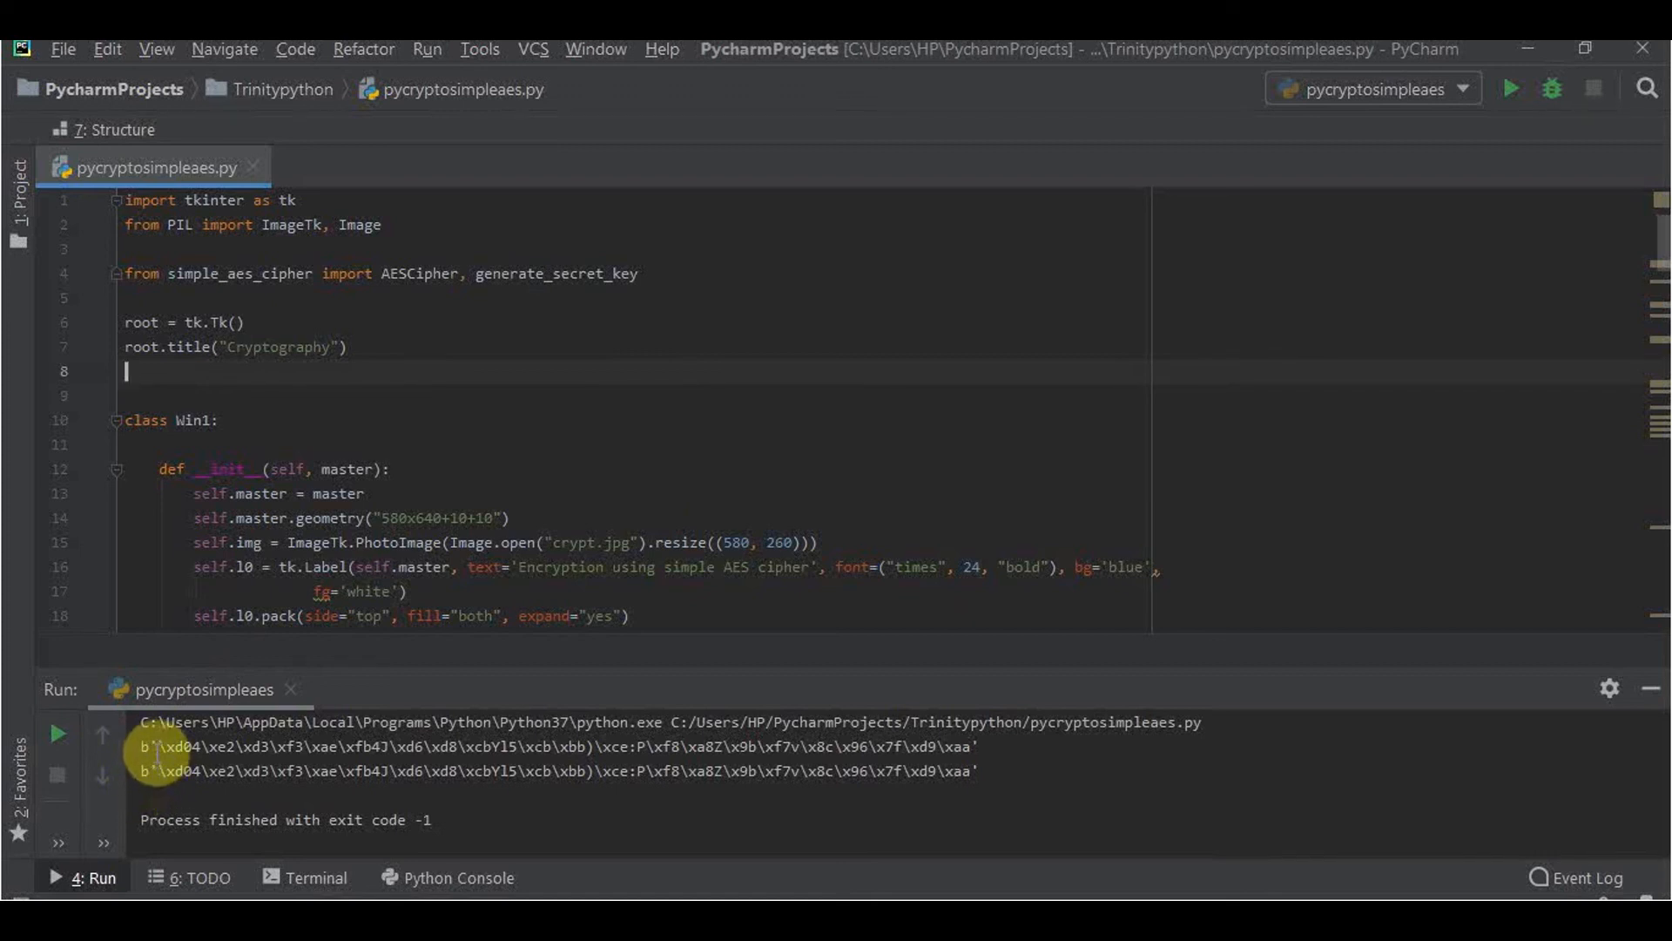
{"action": "mouse_move", "coordinate": [310, 567]}
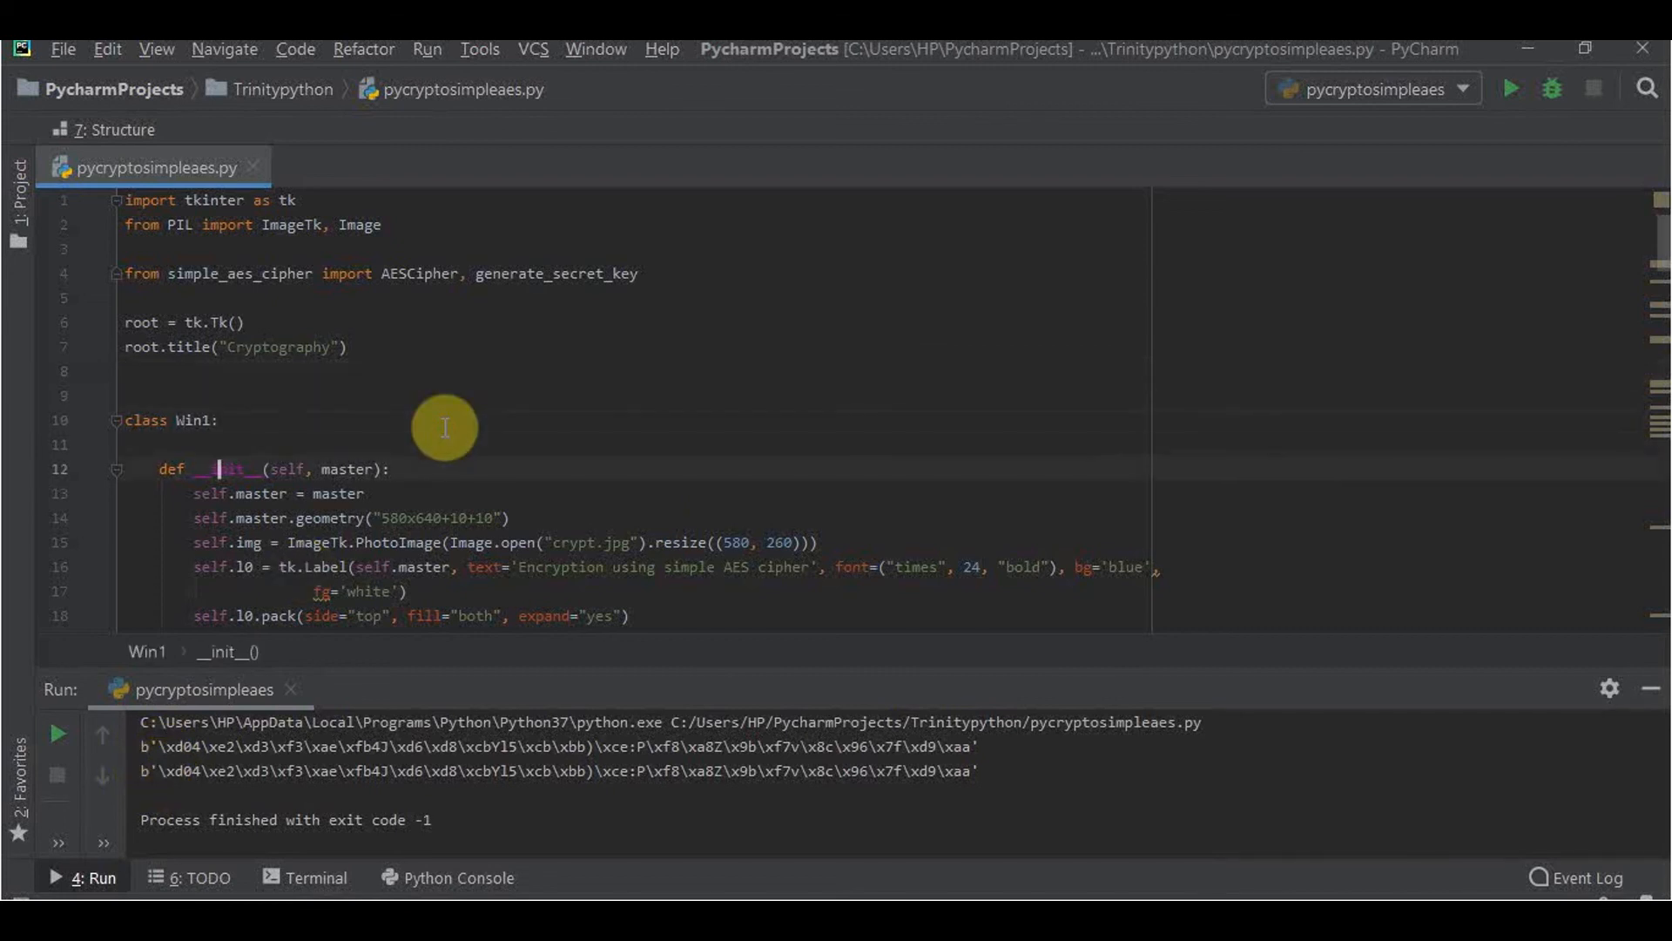
Step: Scroll through pycryptosimpleaes.py past the AESCipher import to Win2's pass-phrase-based encrypt routine
{"action": "scroll", "scroll_direction": "down", "scroll_amount": 3}
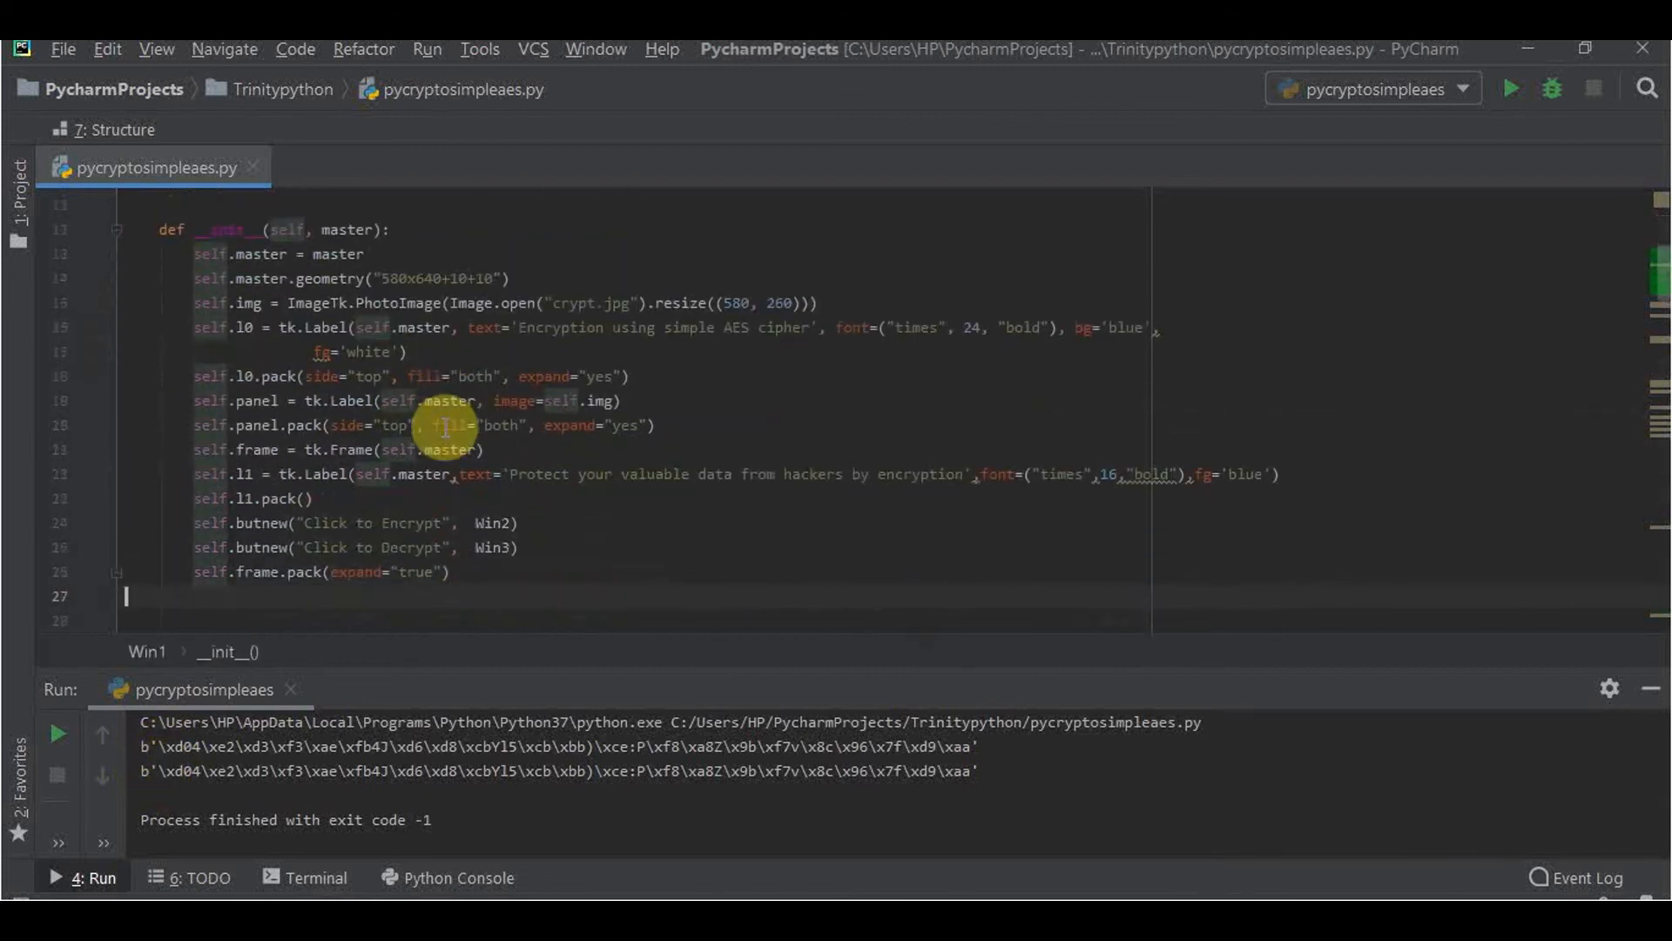
{"action": "scroll", "scroll_direction": "down", "scroll_amount": 3}
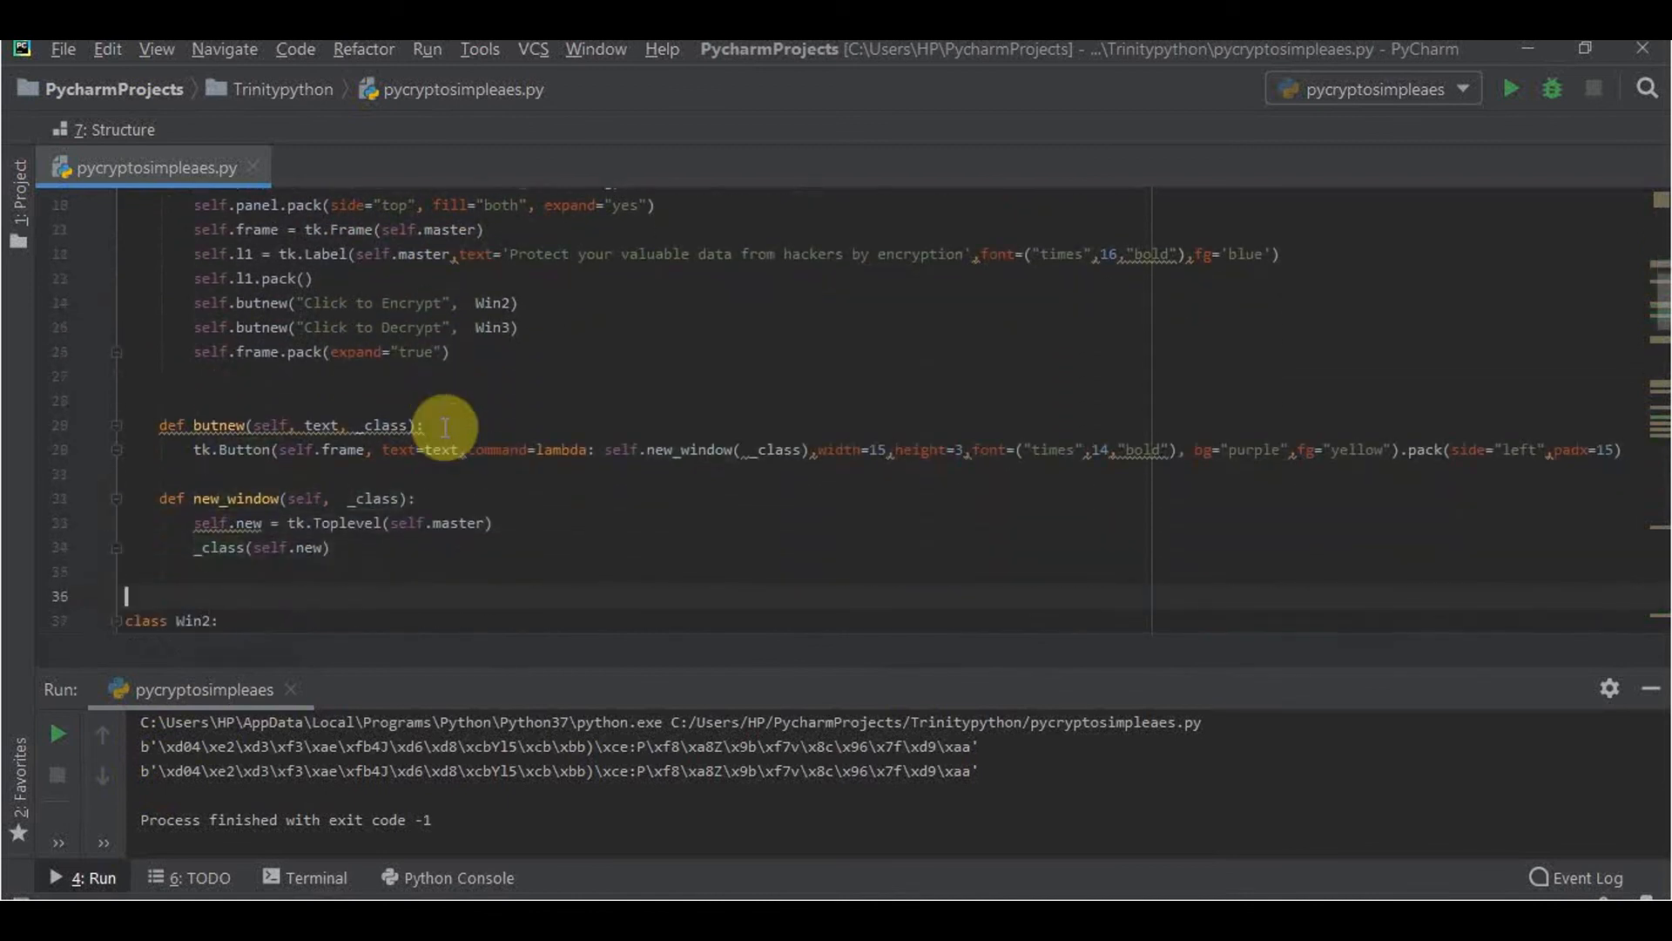
{"action": "mouse_move", "coordinate": [342, 523]}
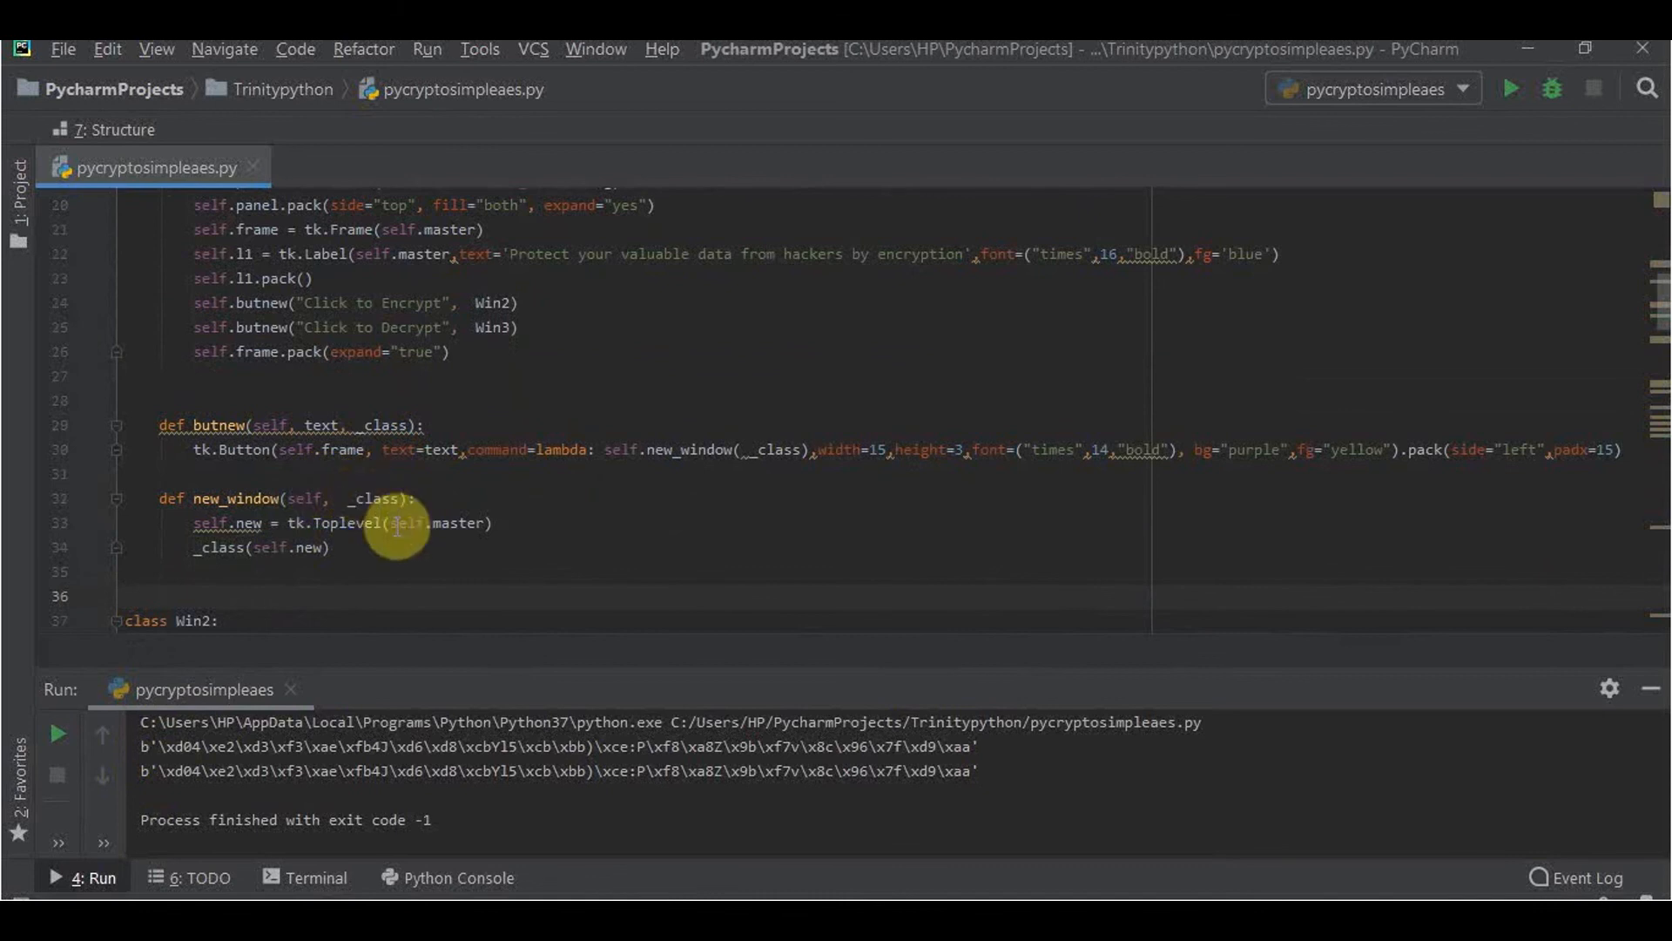
{"action": "scroll", "scroll_direction": "down", "scroll_amount": 3}
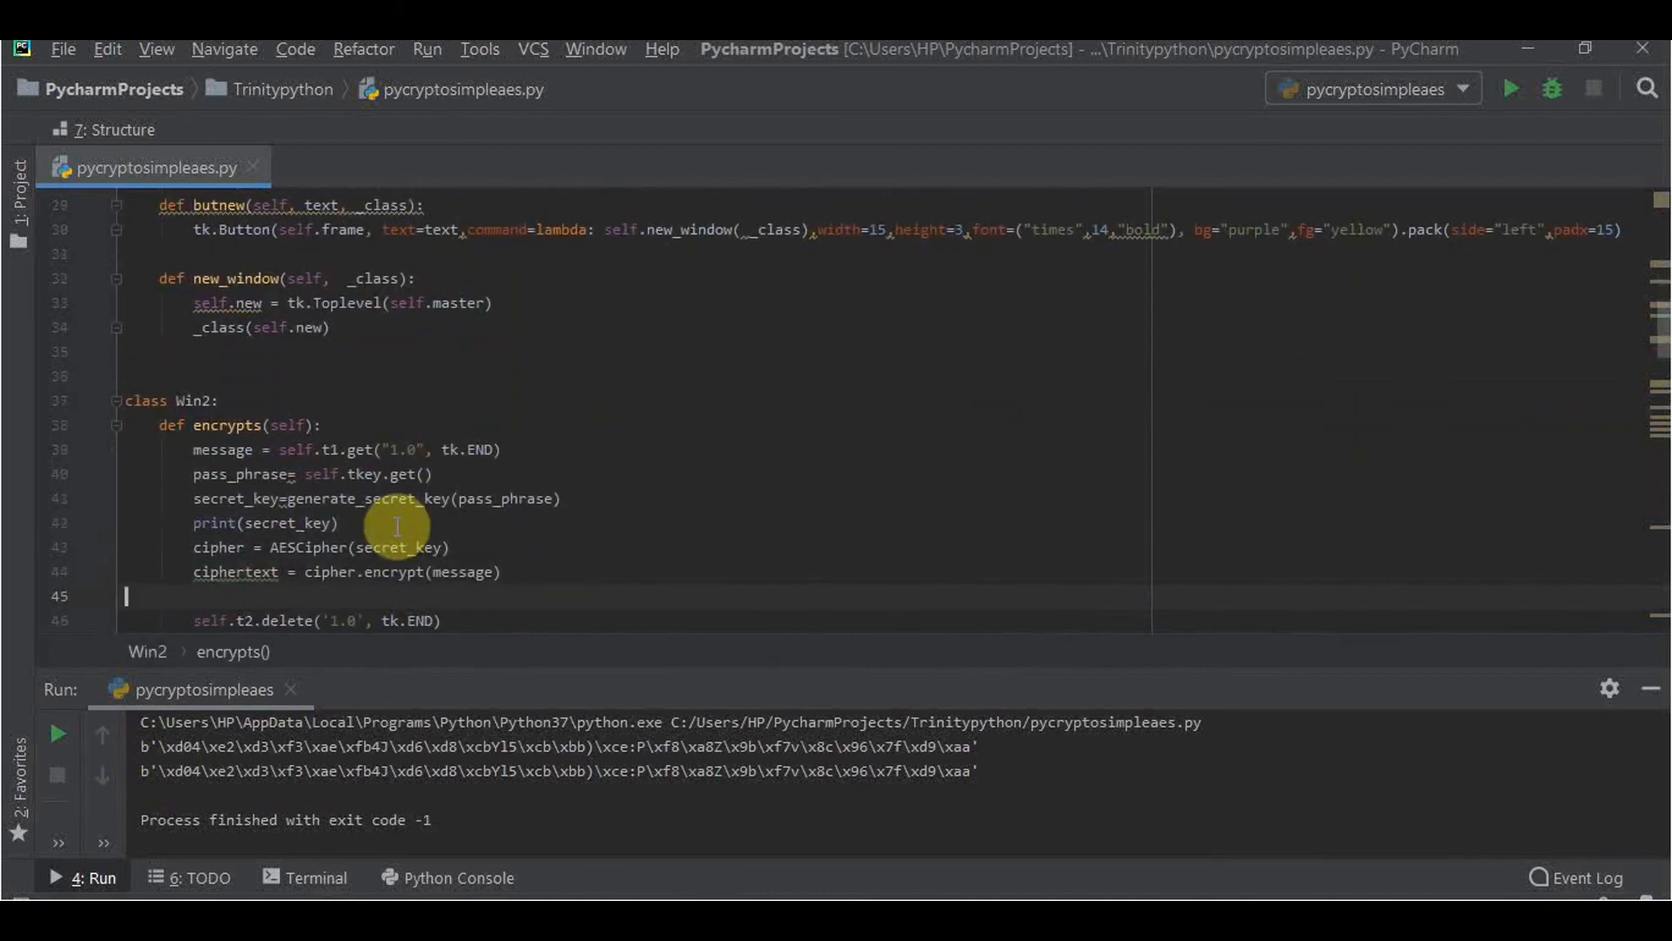
{"action": "scroll", "scroll_direction": "down", "scroll_amount": 3}
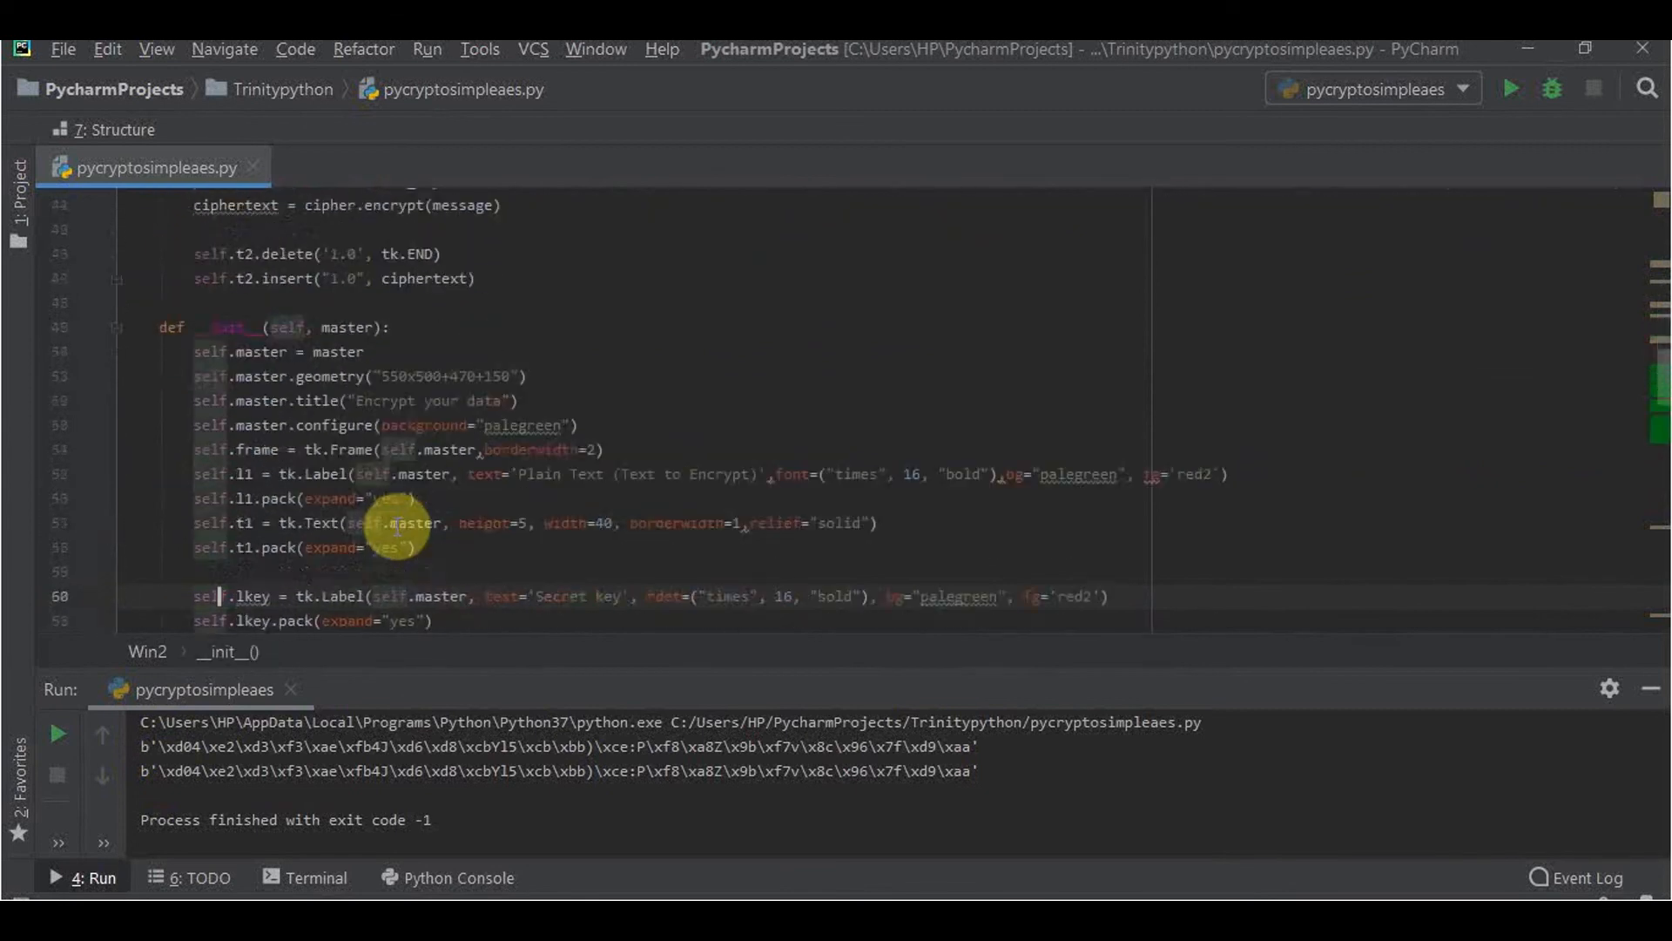